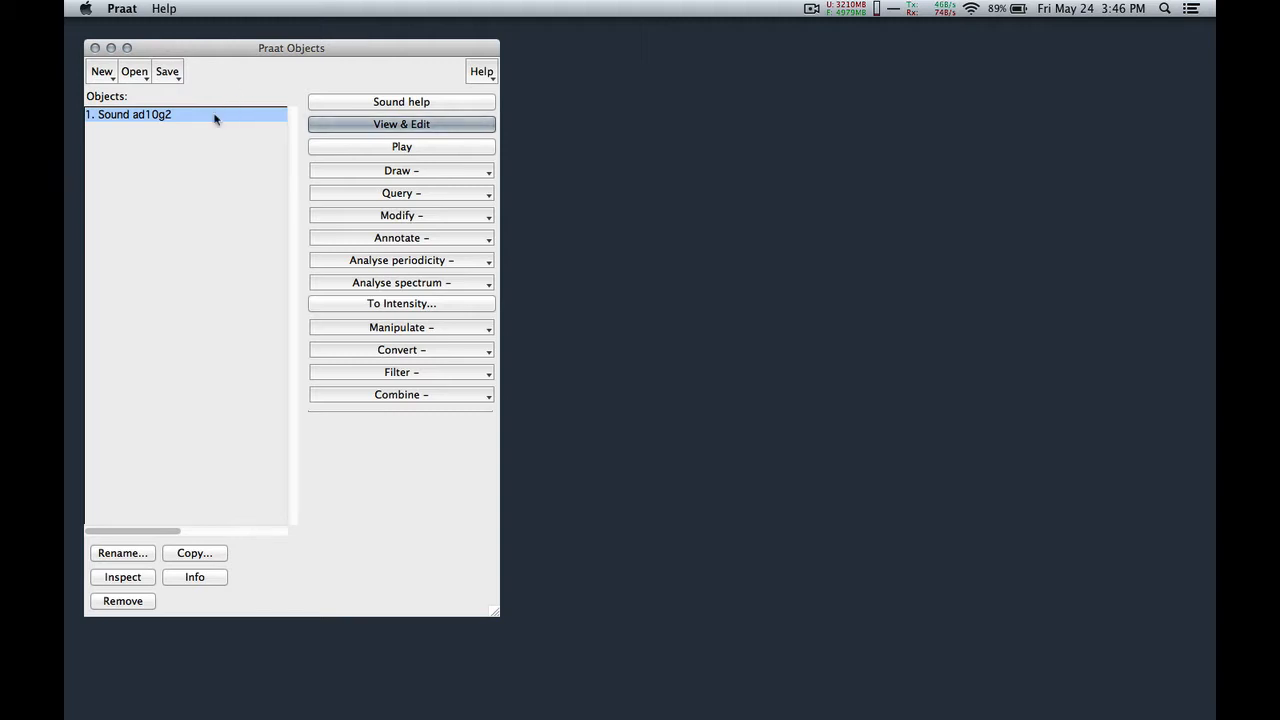
View the ad10g2 sound in its editor with spectrogram and pitch contour shown beneath the waveform.
click(400, 124)
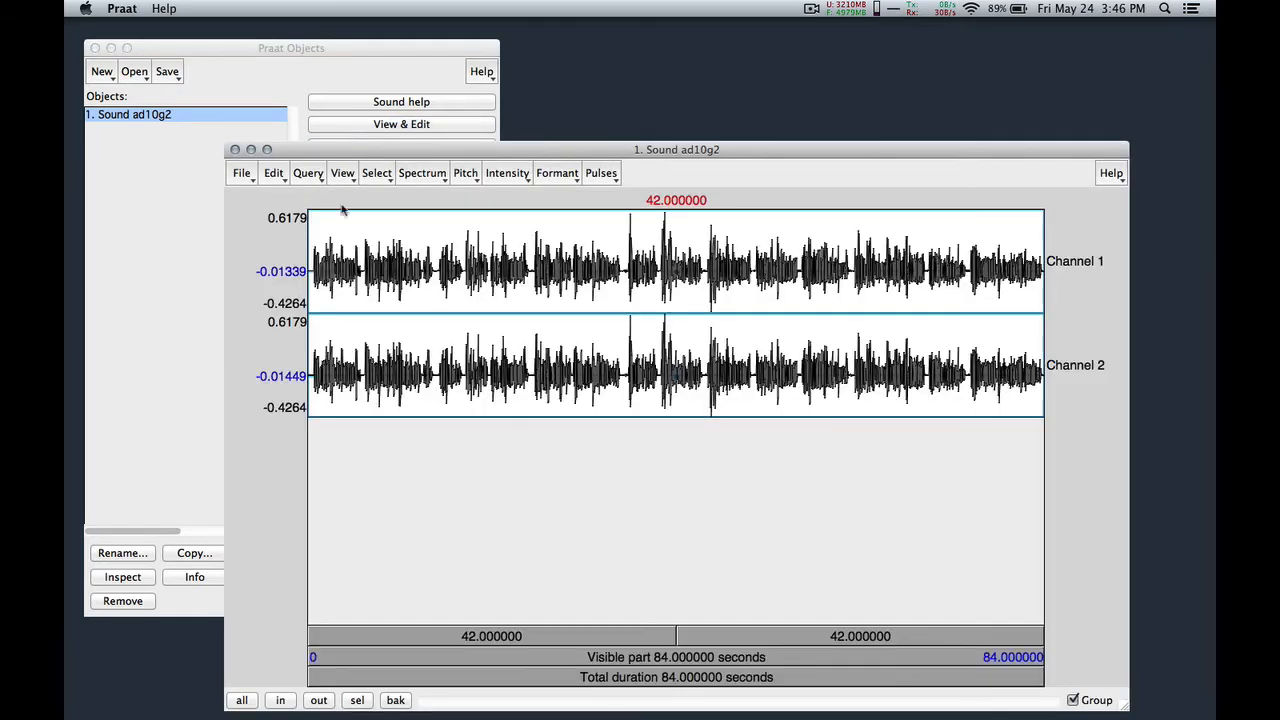
mouse_move(336, 184)
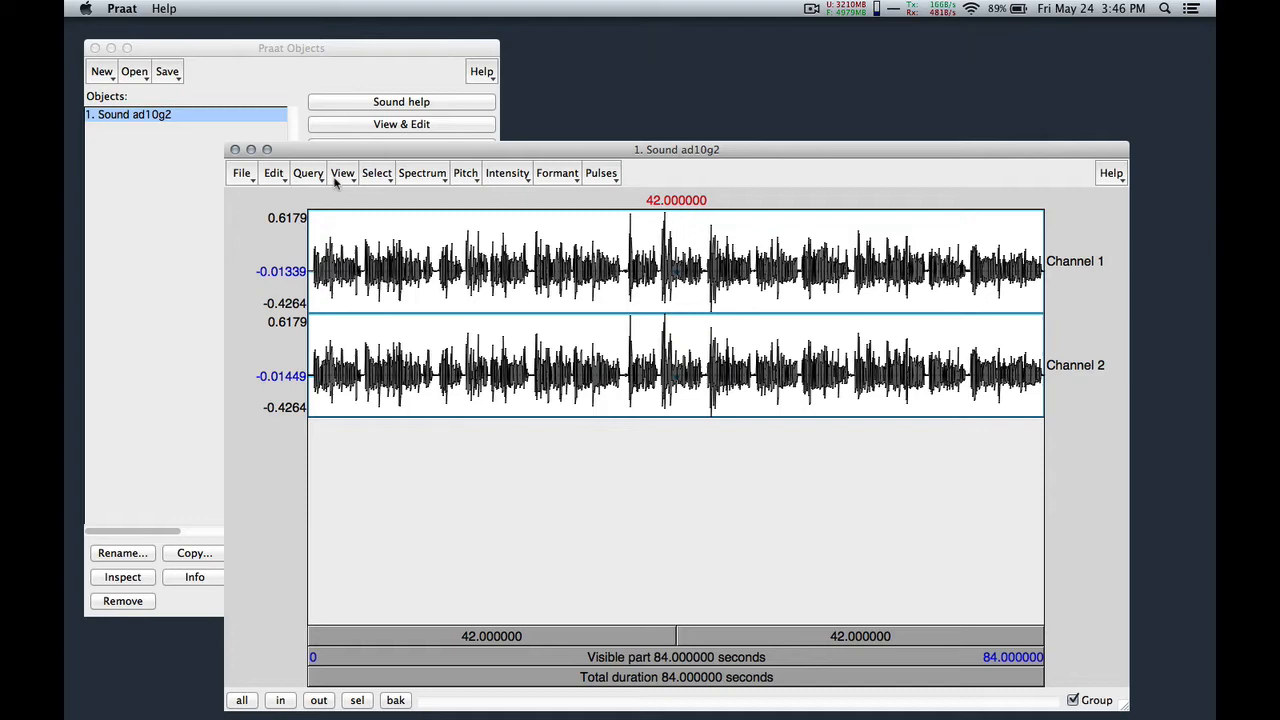
mouse_move(340, 180)
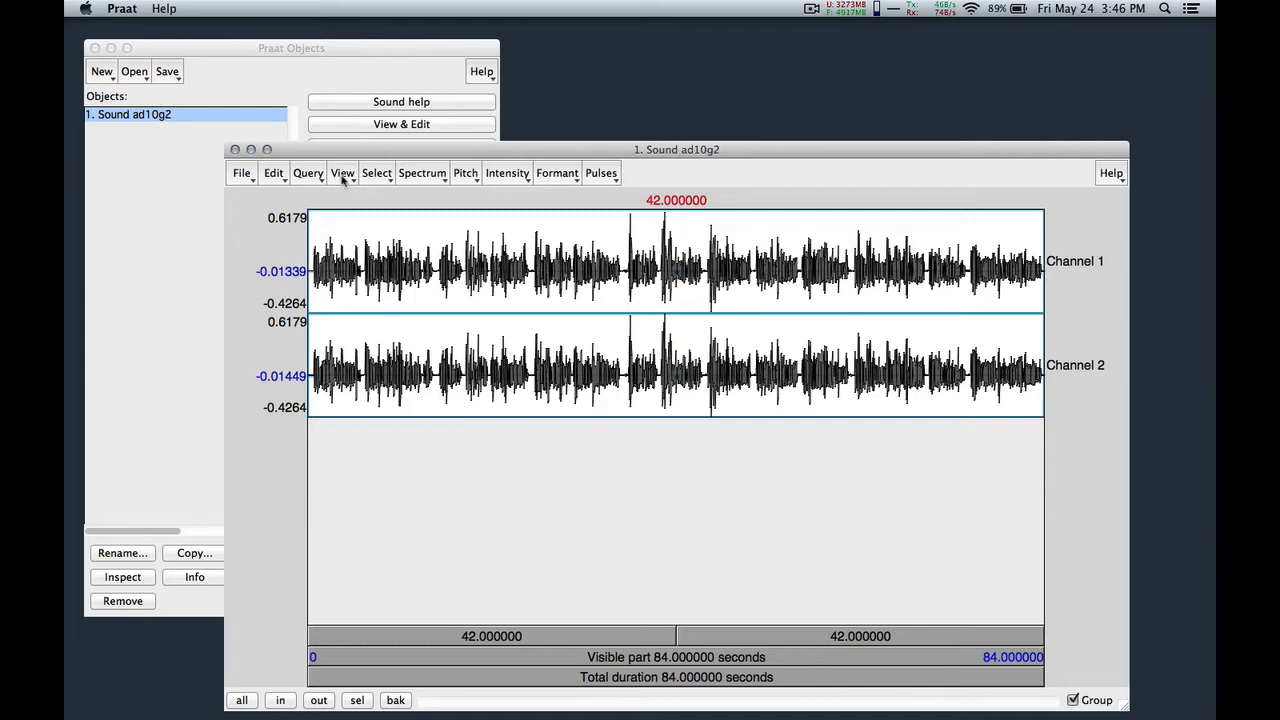
click(342, 172)
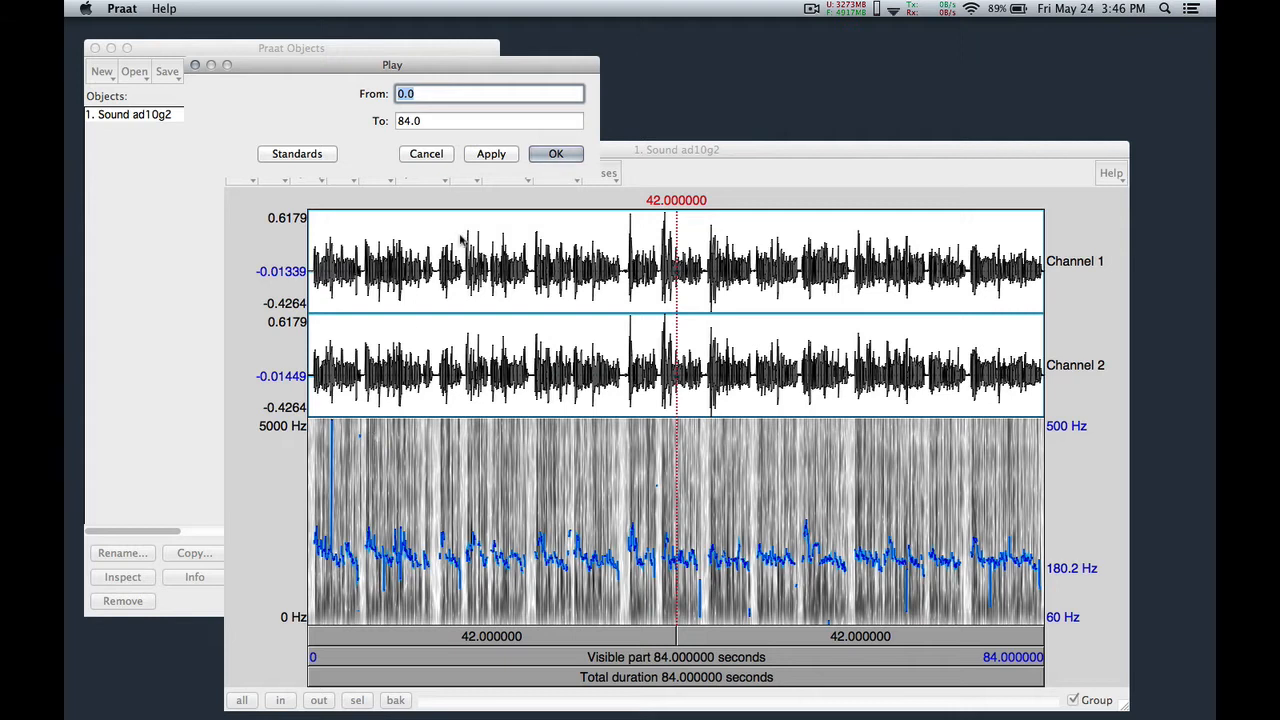
click(556, 152)
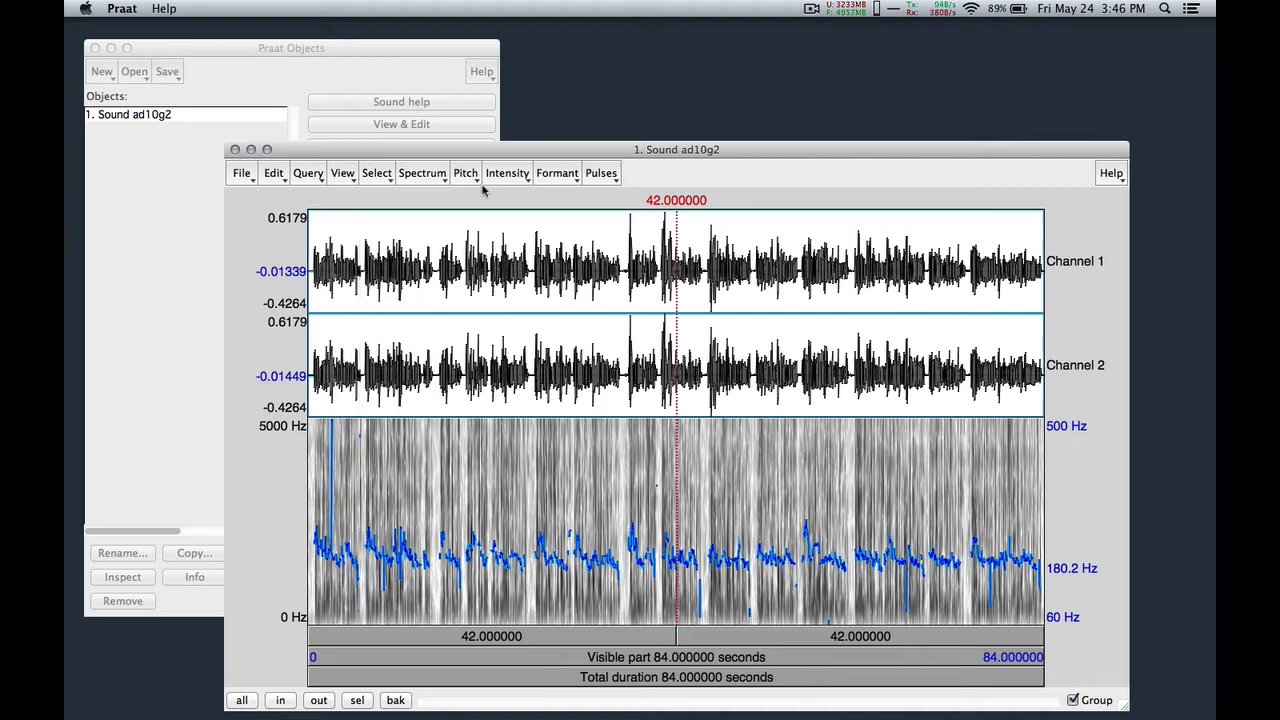
mouse_move(344, 232)
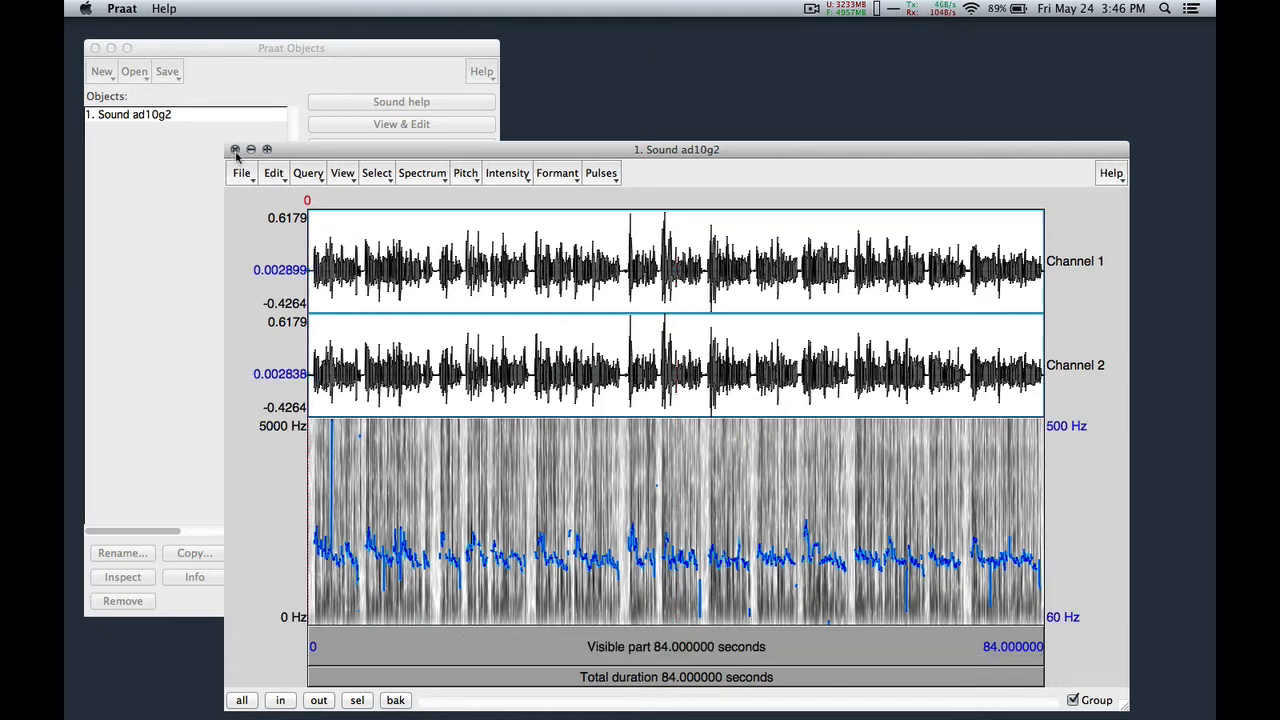
Create a Manipulation object from ad10g2 with time step 0.01 s and pitch range 75–600 Hz.
click(236, 148)
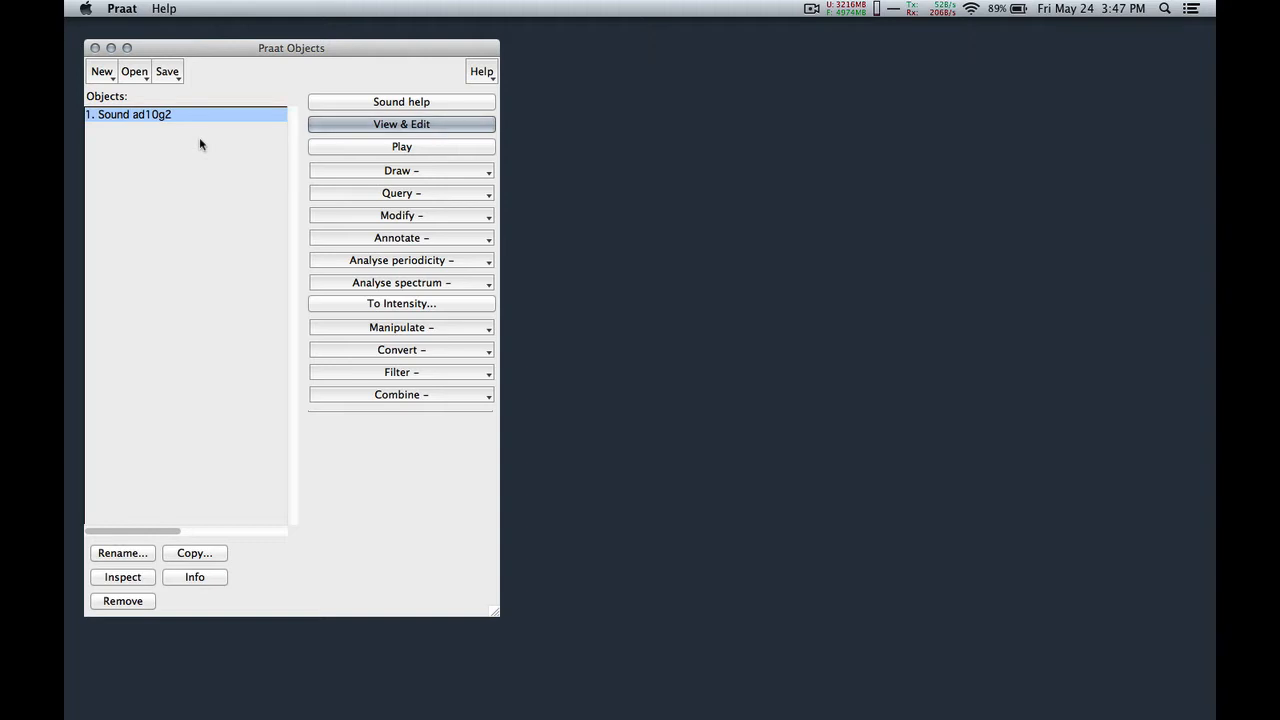
mouse_move(176, 114)
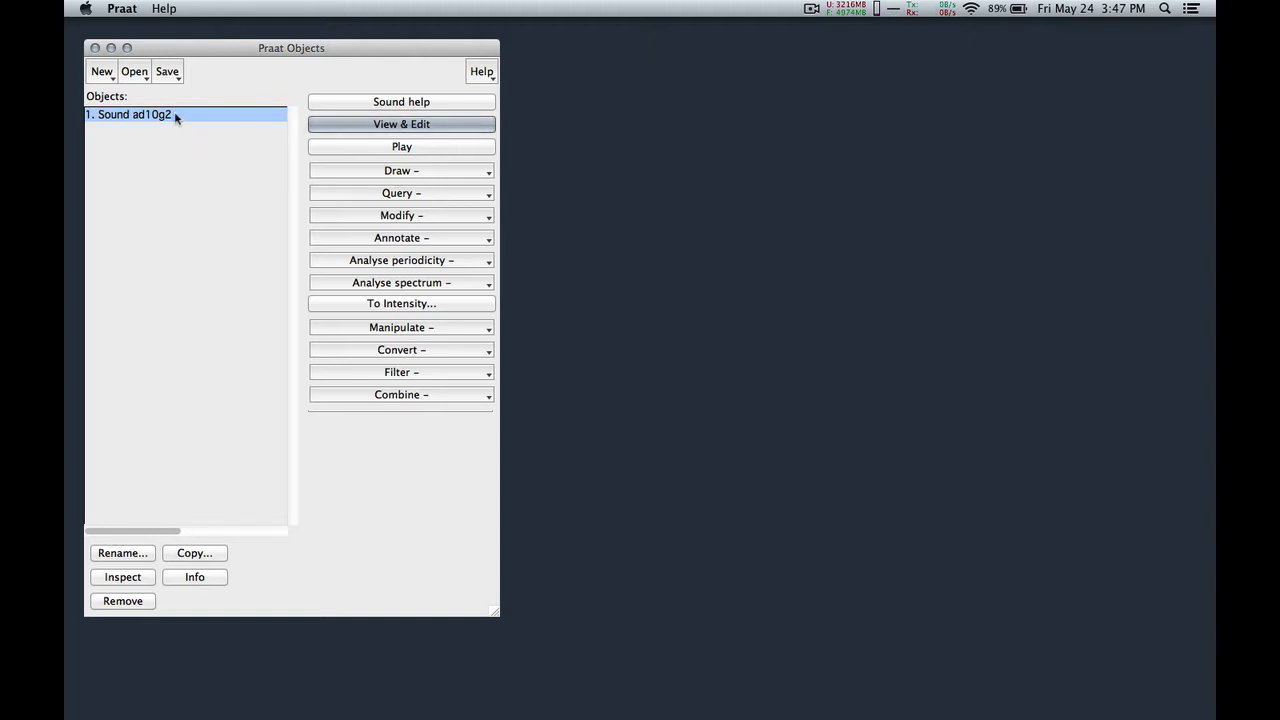
mouse_move(232, 334)
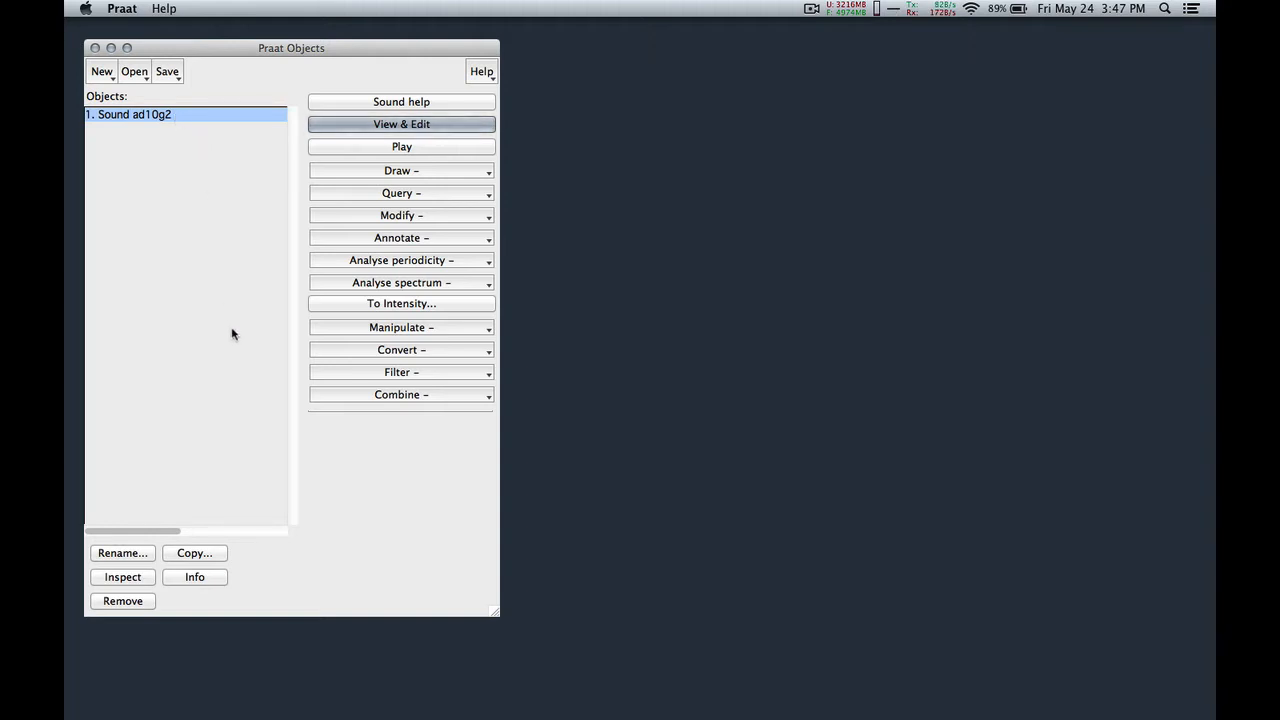
mouse_move(400, 328)
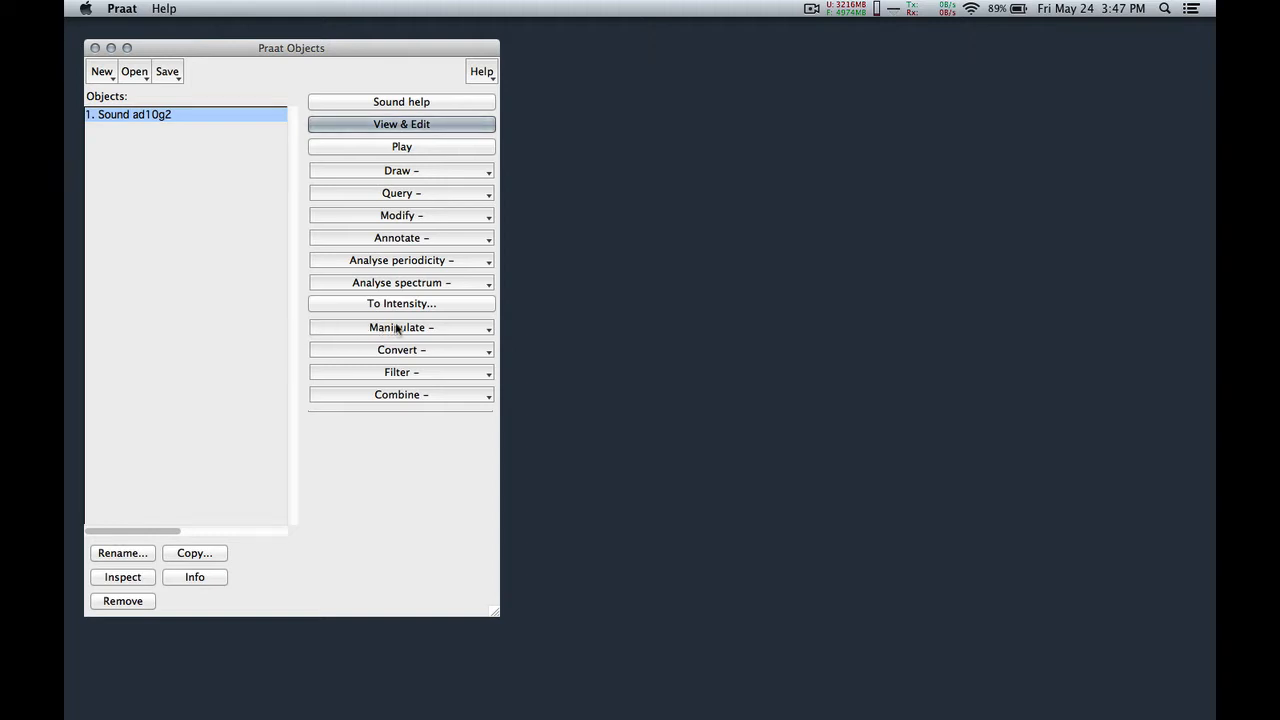
click(400, 328)
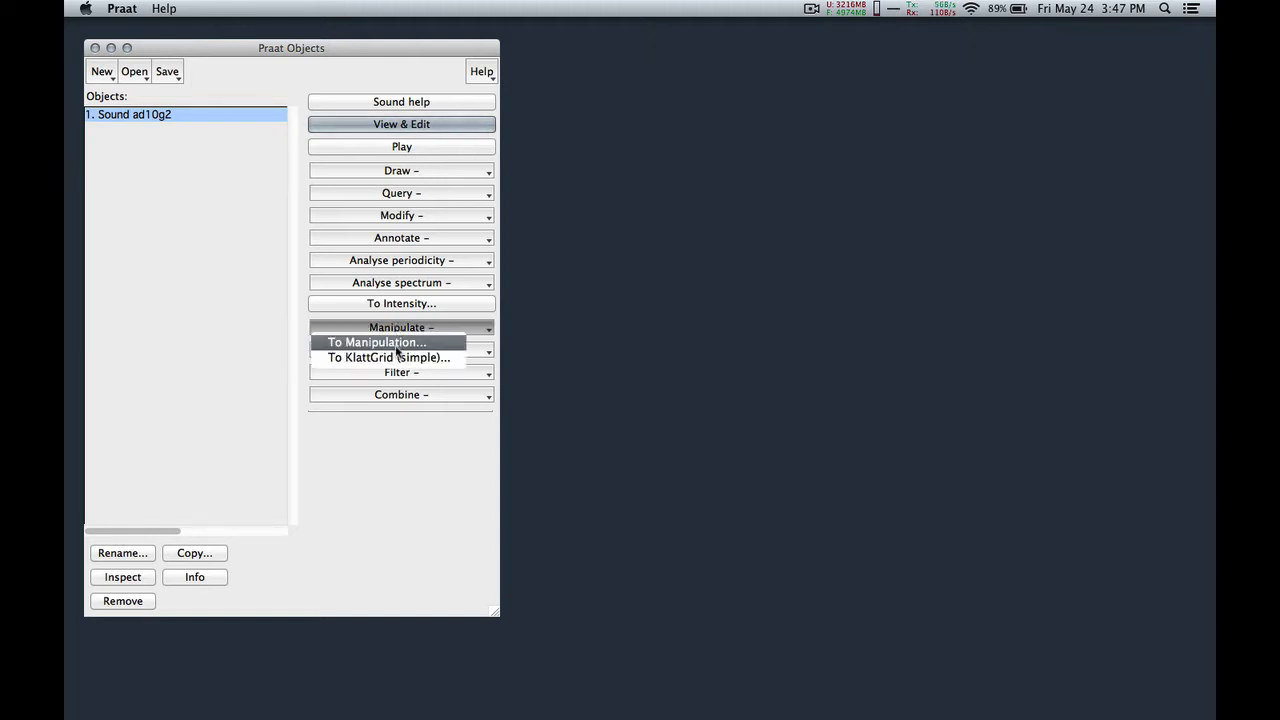
click(376, 342)
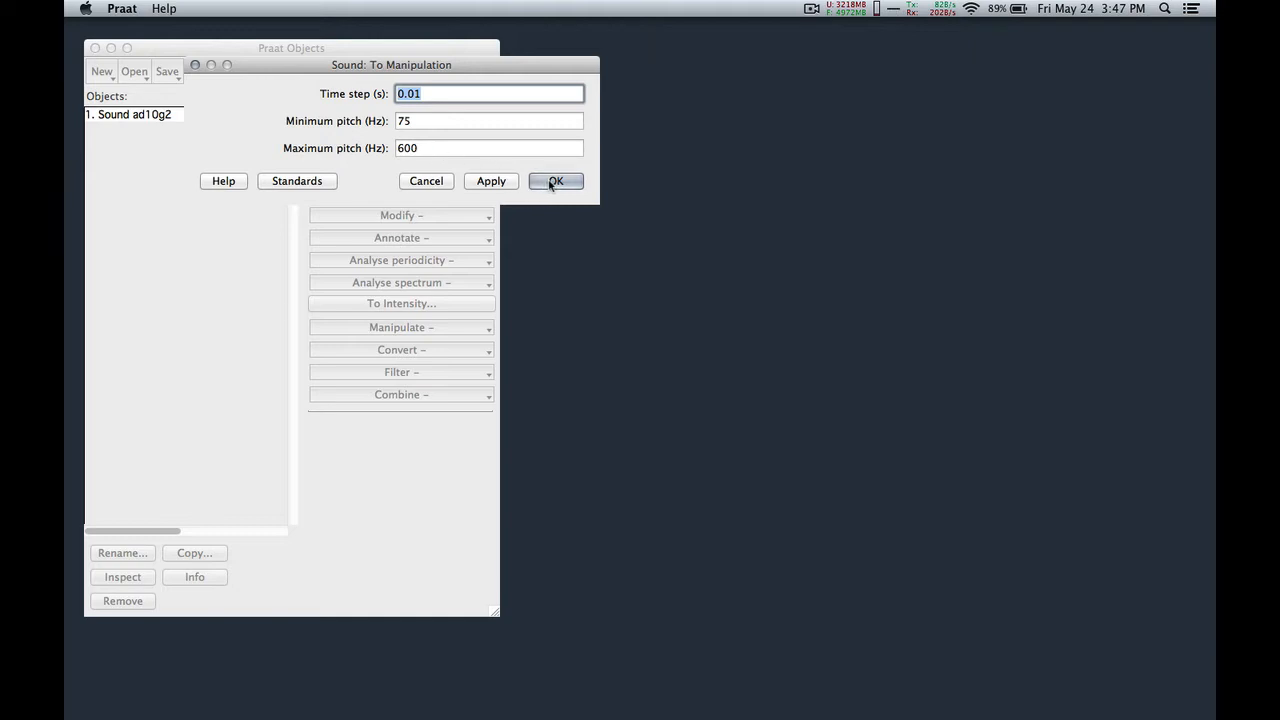
click(556, 180)
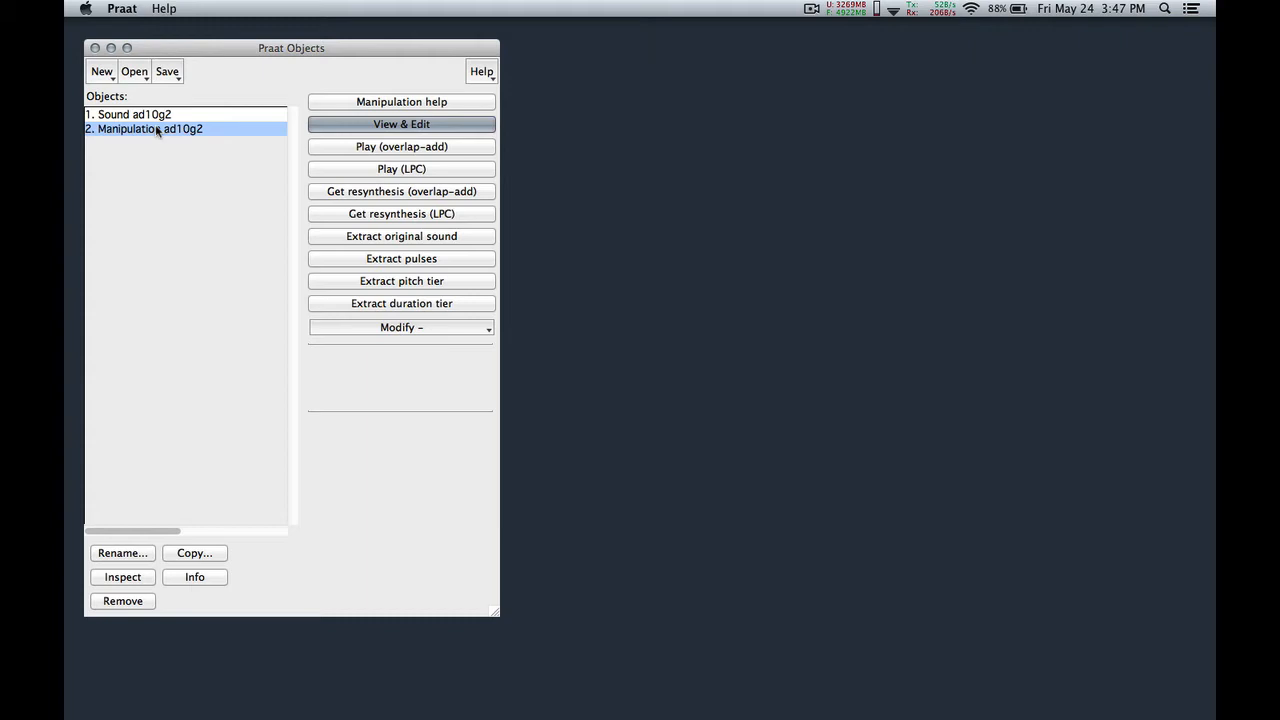
mouse_move(328, 128)
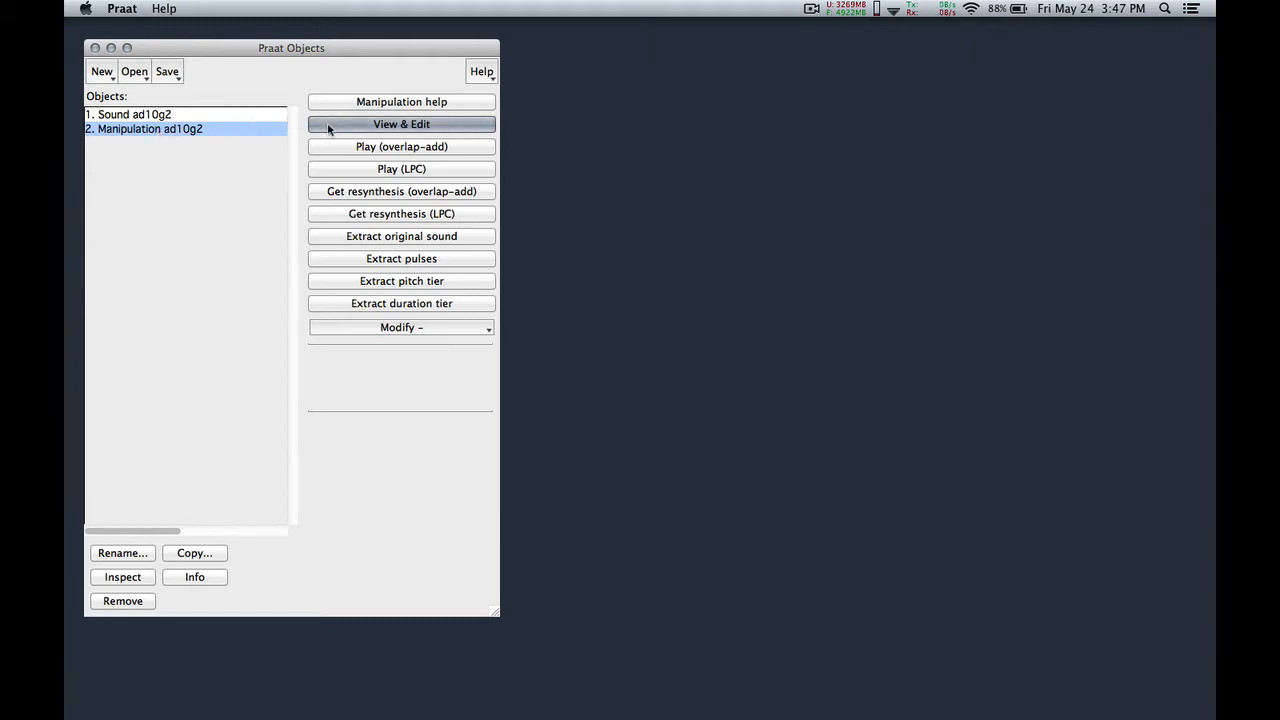
Remove all pitch points from the ad10g2 Manipulation so its pitch tier is empty.
click(400, 124)
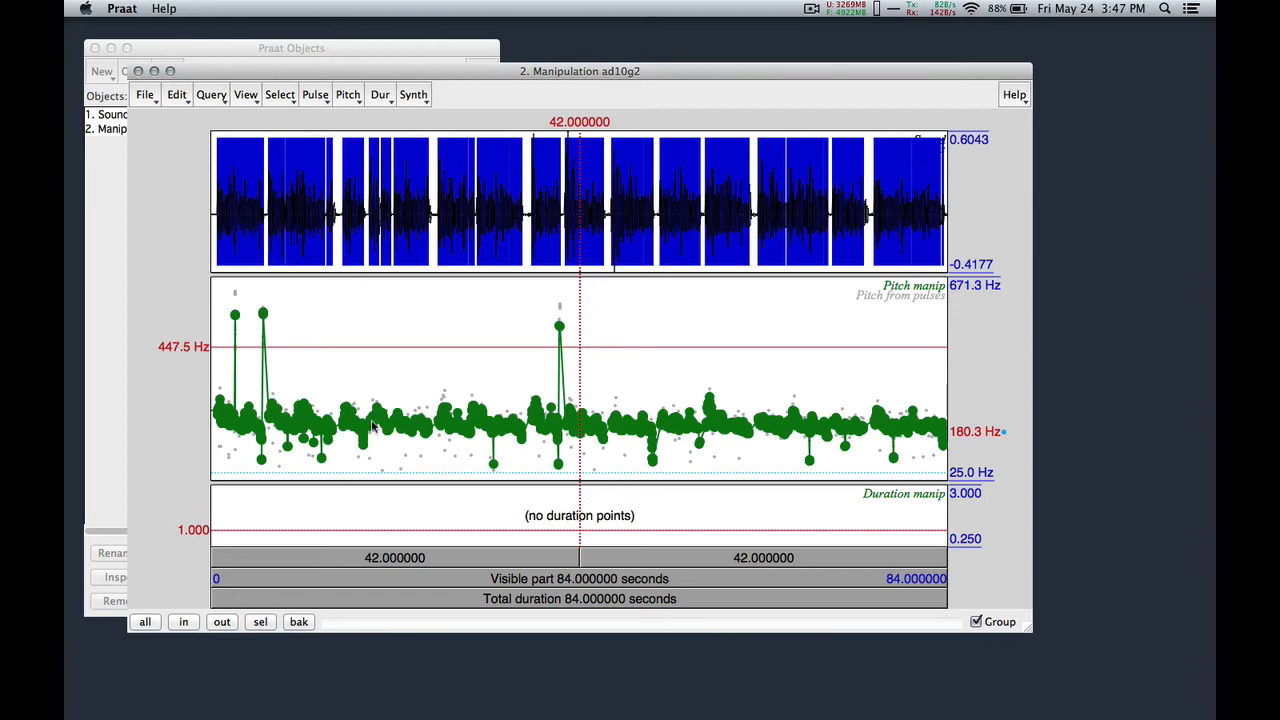
mouse_move(370, 424)
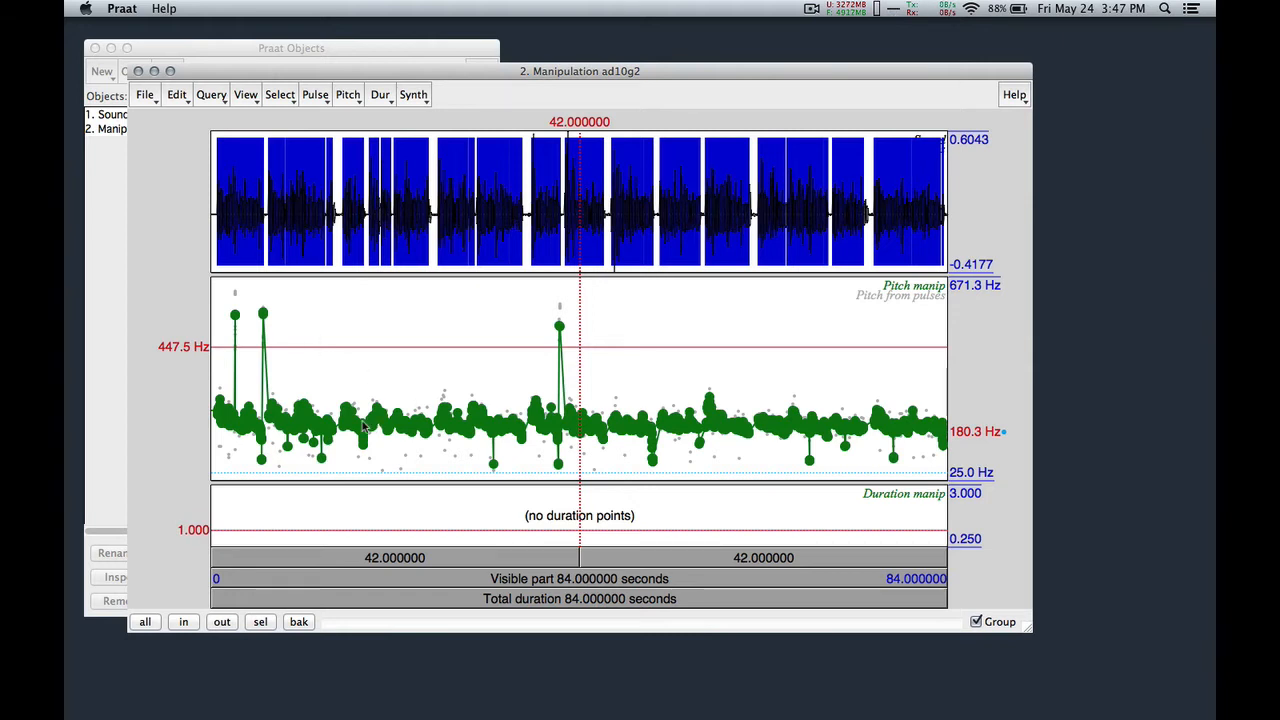
mouse_move(318, 428)
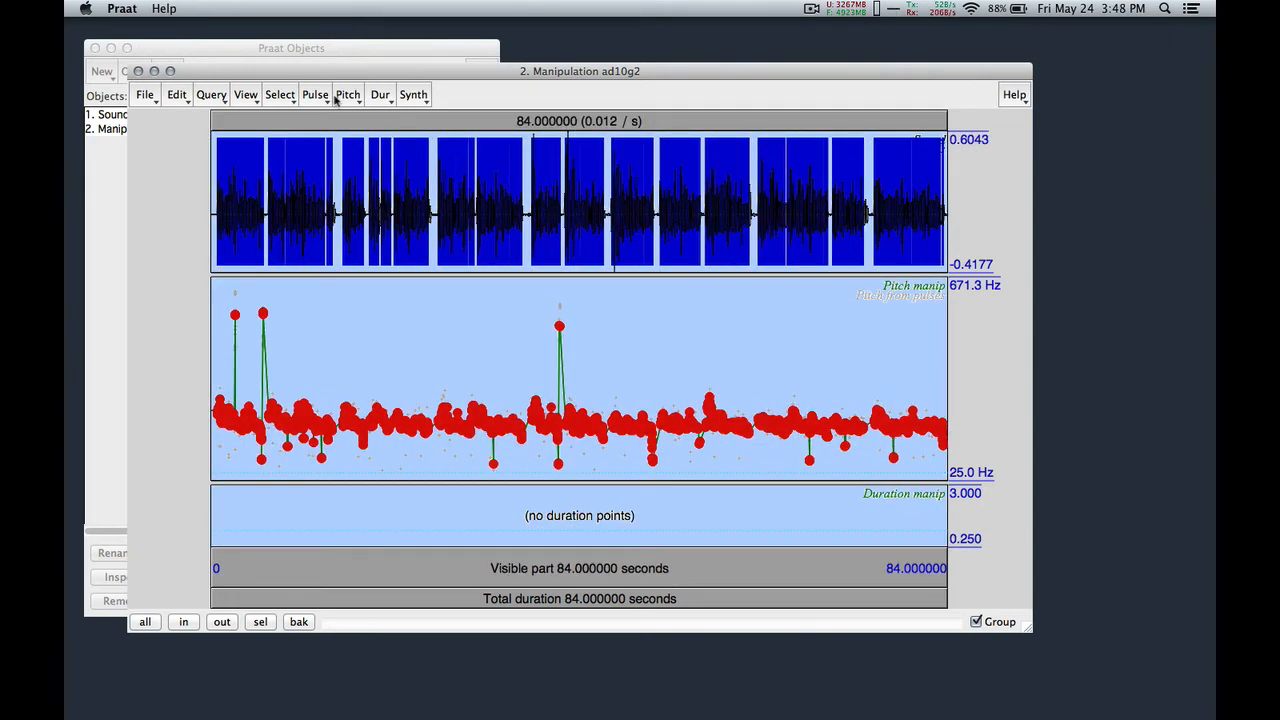
click(348, 94)
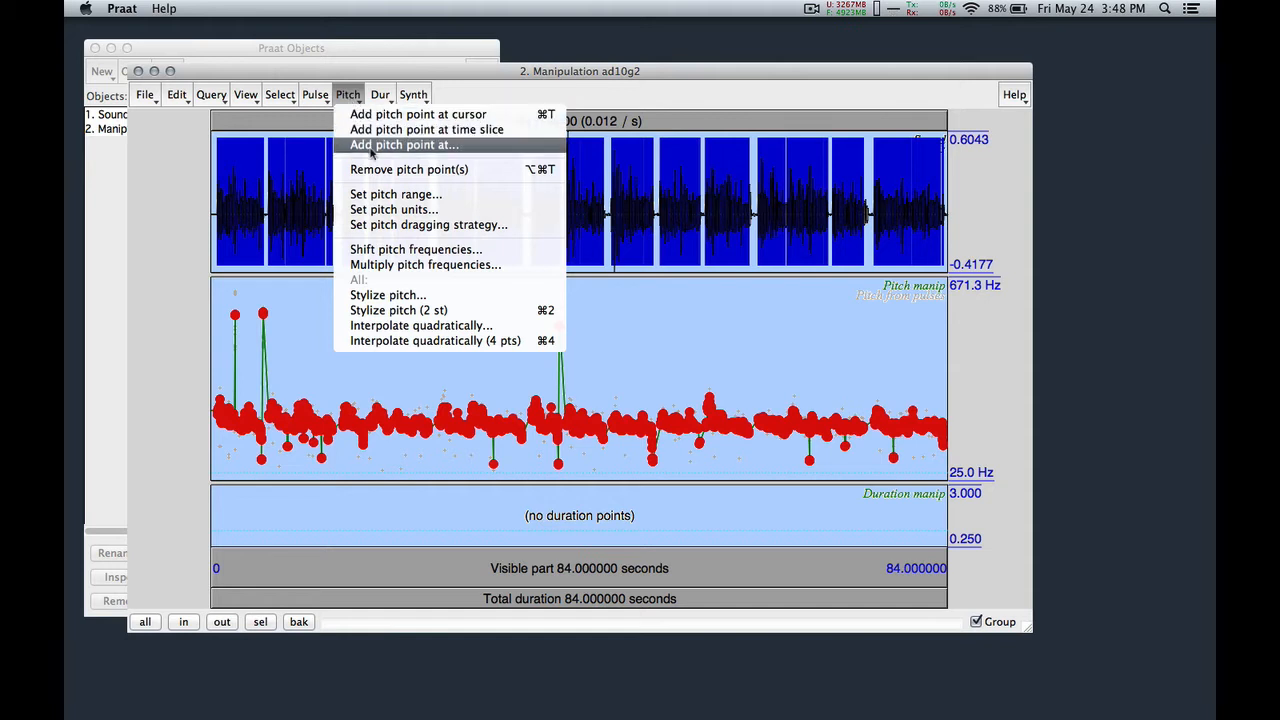
click(408, 168)
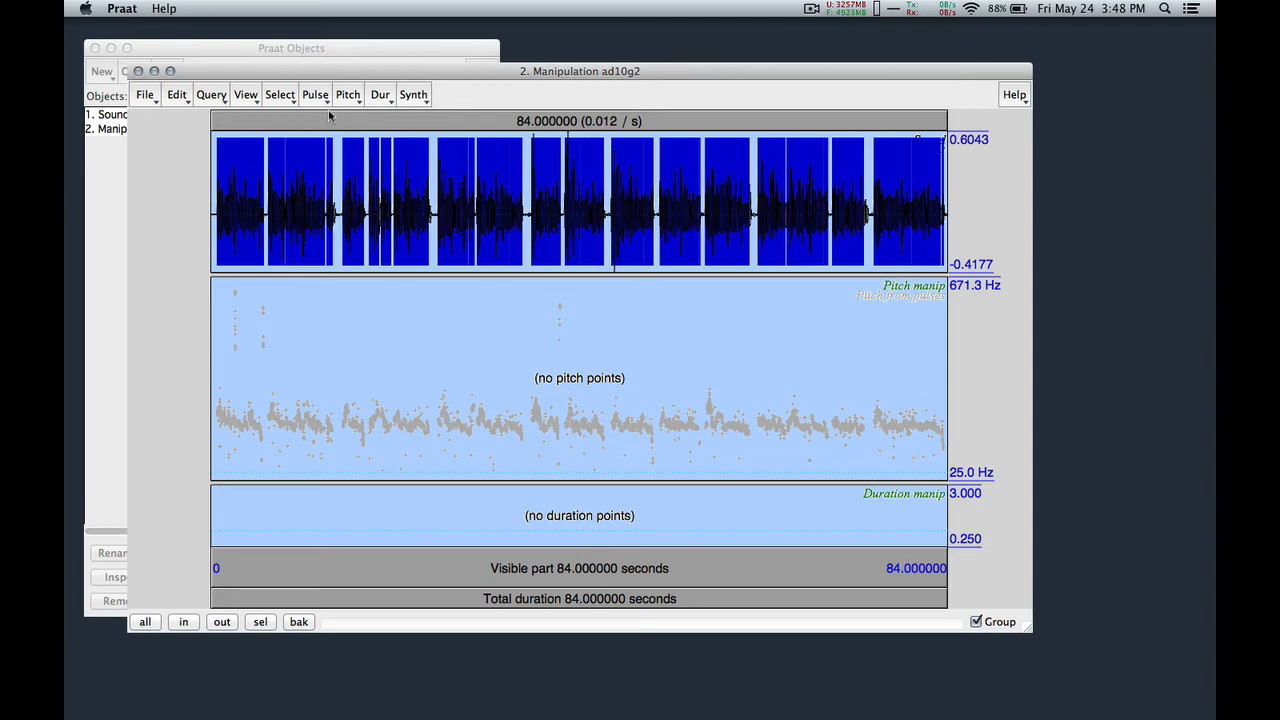
Add a pitch point of 200 Hz at time 0 s.
click(348, 94)
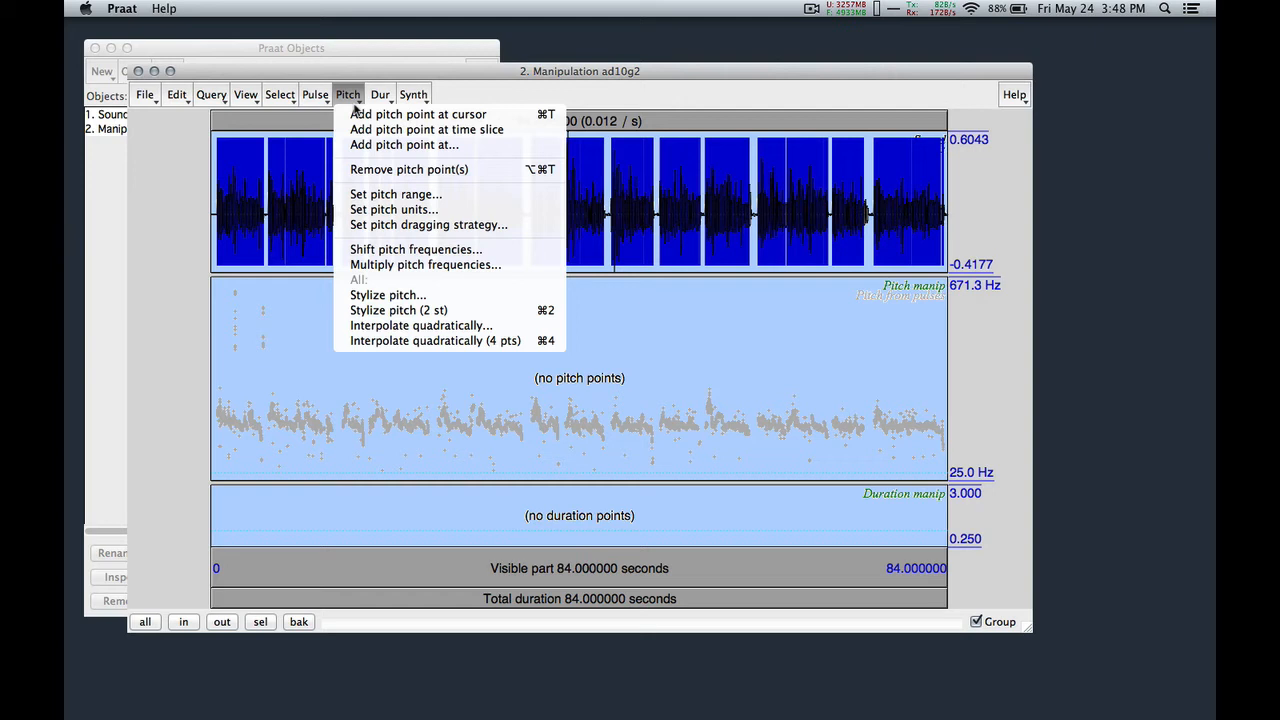
click(404, 144)
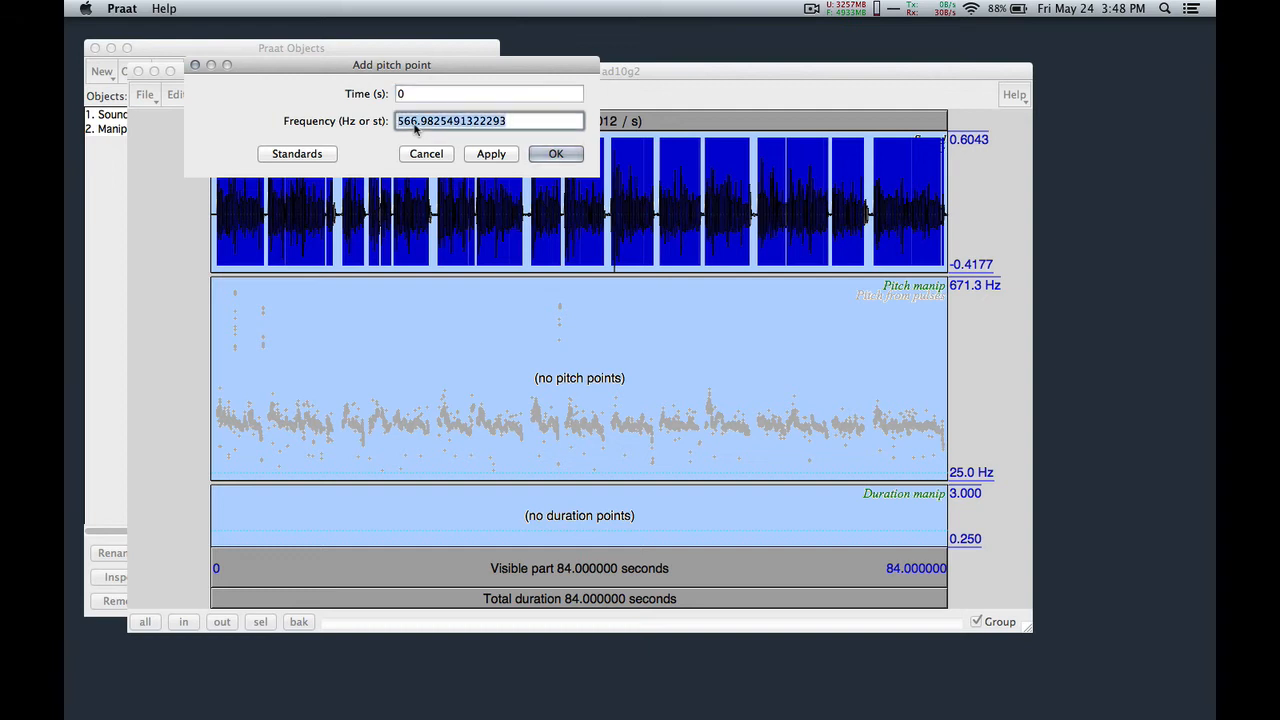
text(2000)
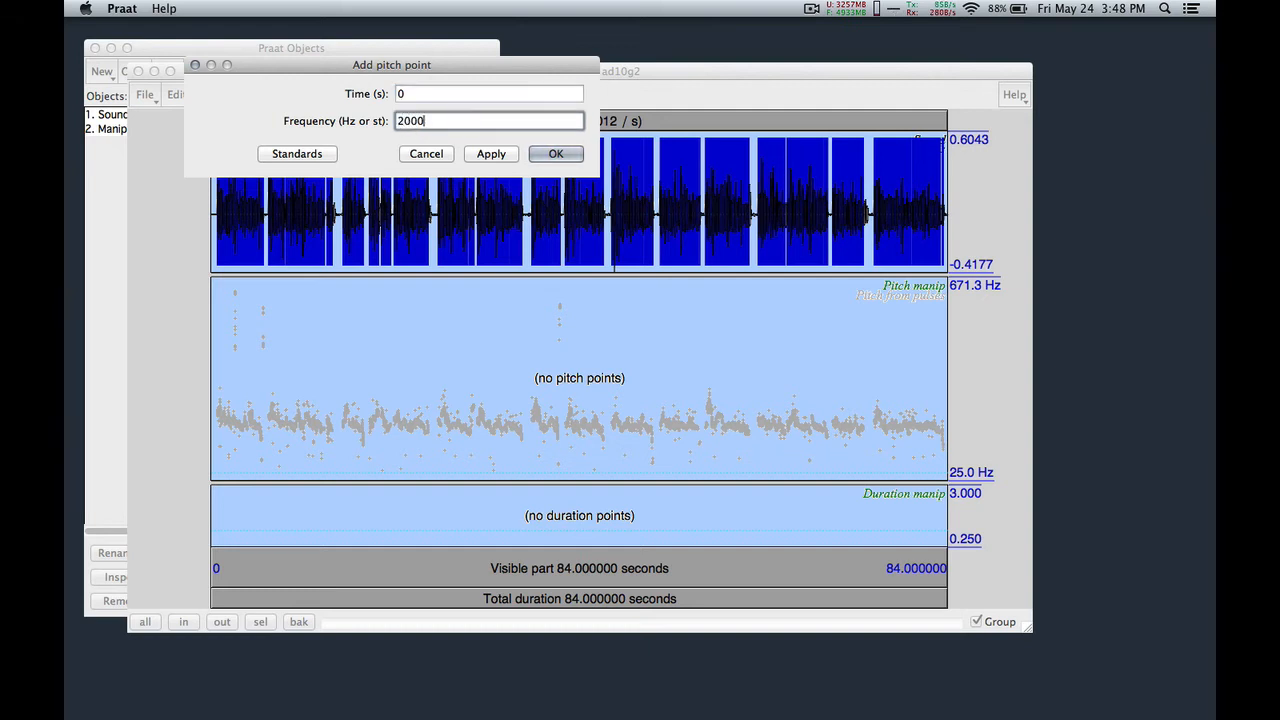
click(490, 152)
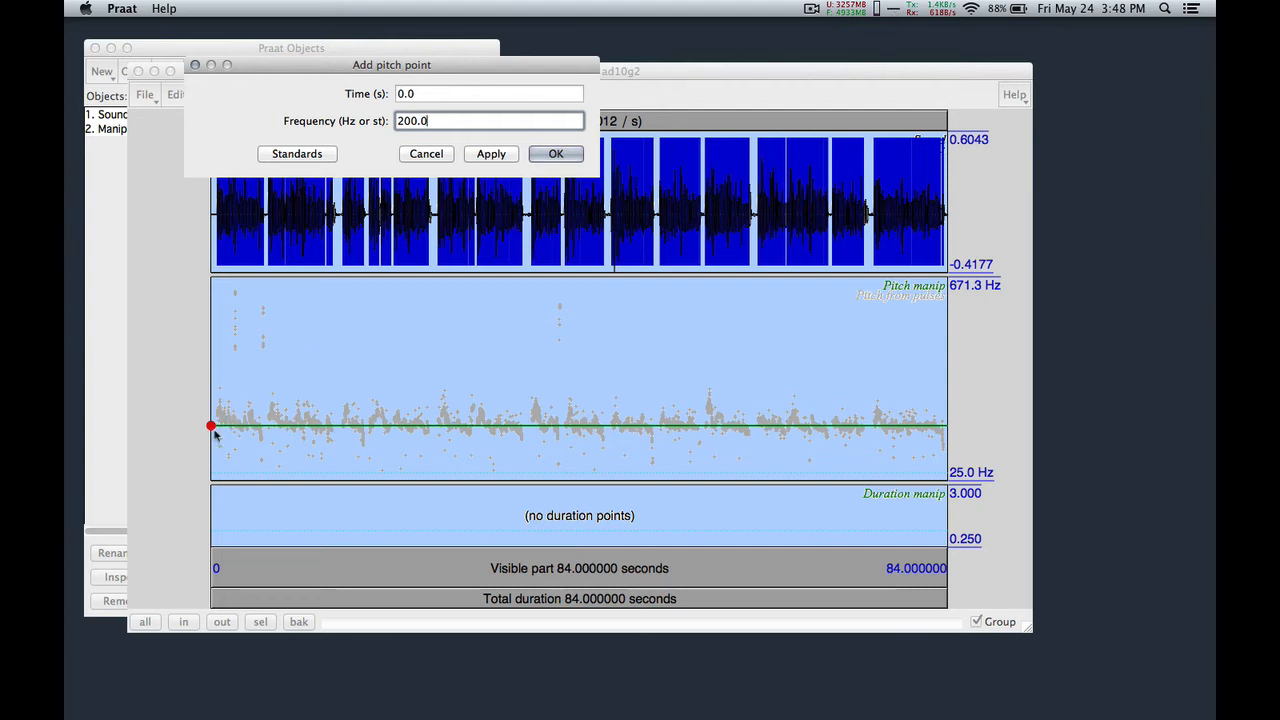
mouse_move(388, 106)
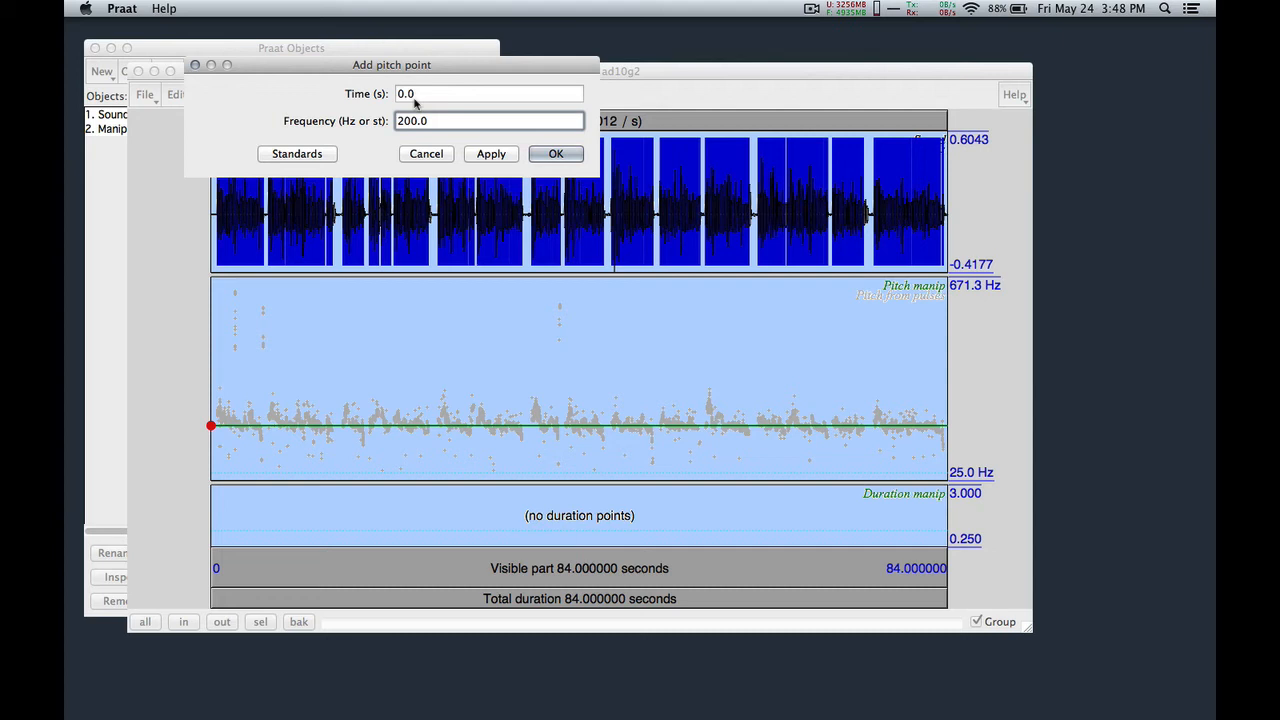
Add a second 200 Hz pitch point at 84.0 s, giving a flat contour.
click(488, 94)
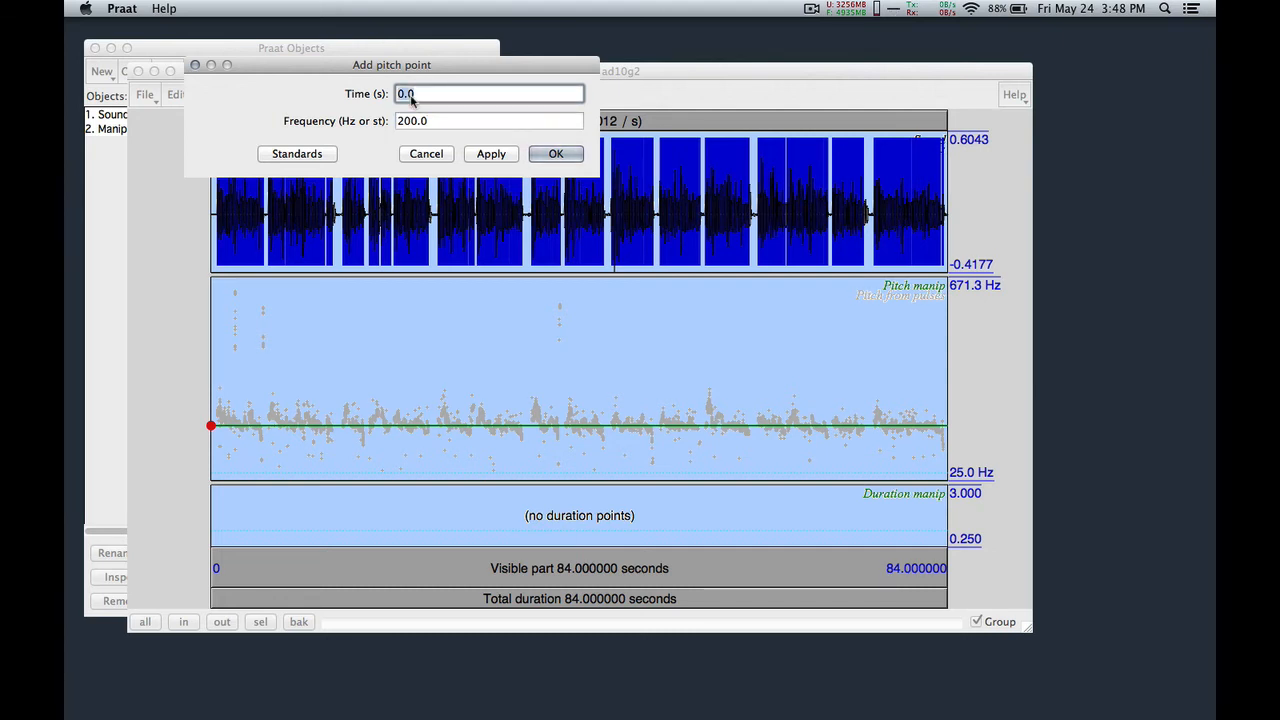
text(84.0)
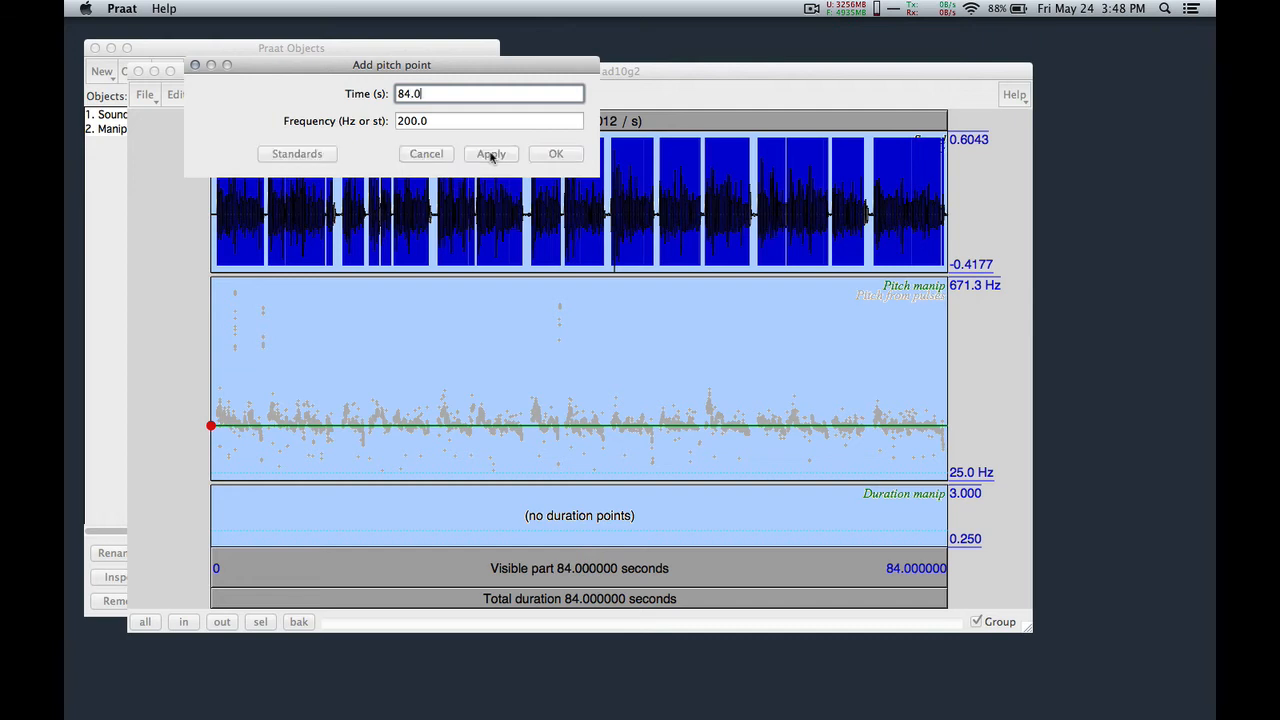
click(492, 152)
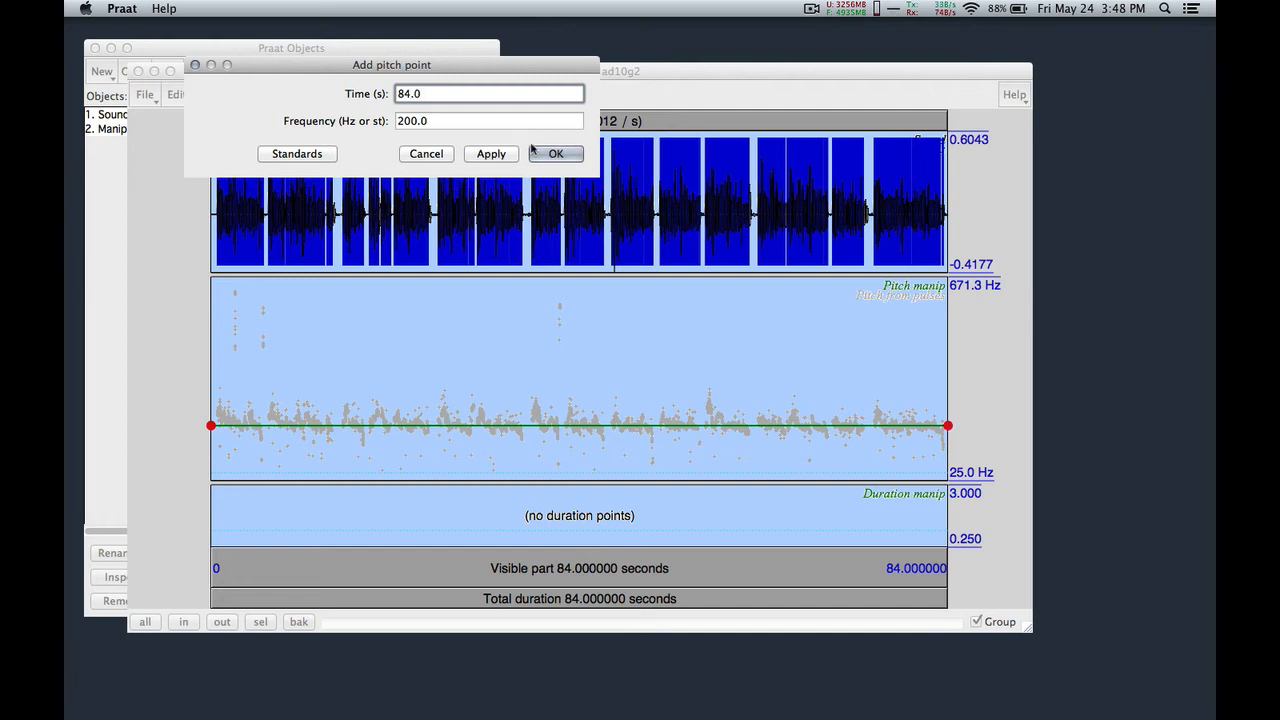
click(556, 152)
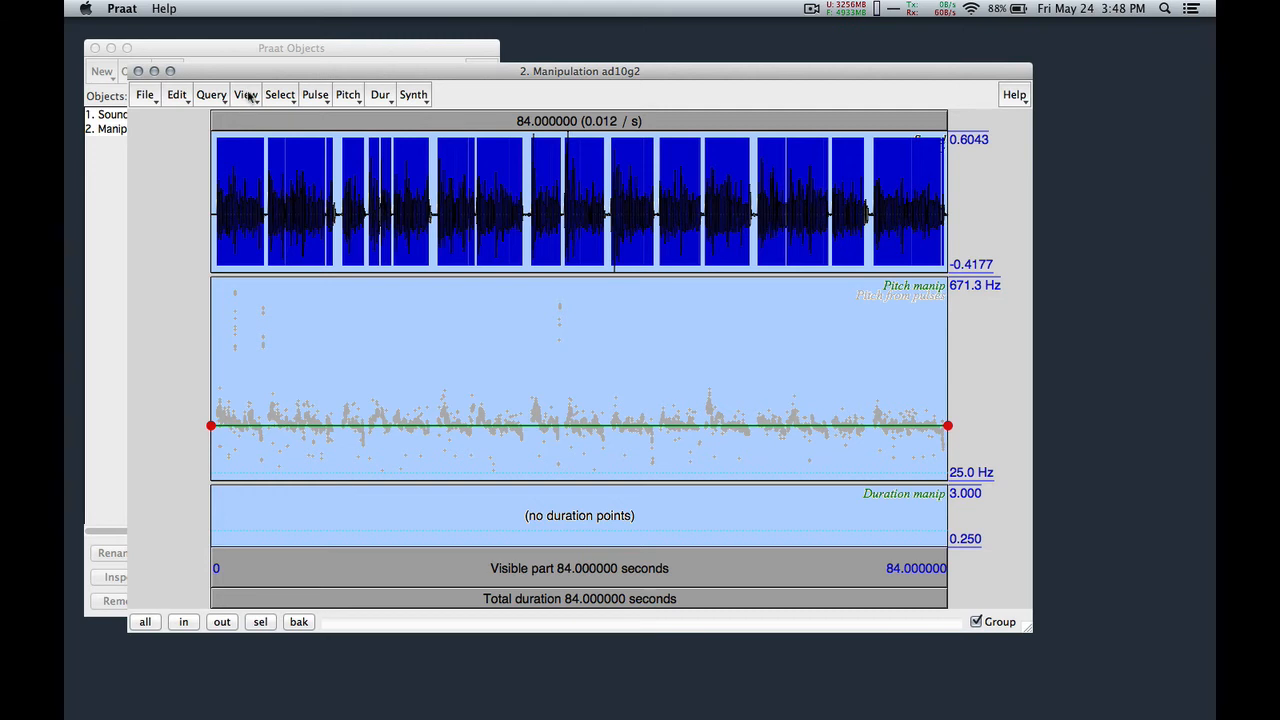
Play the flat 200 Hz resynthesis over the full 0–84 s range.
click(244, 94)
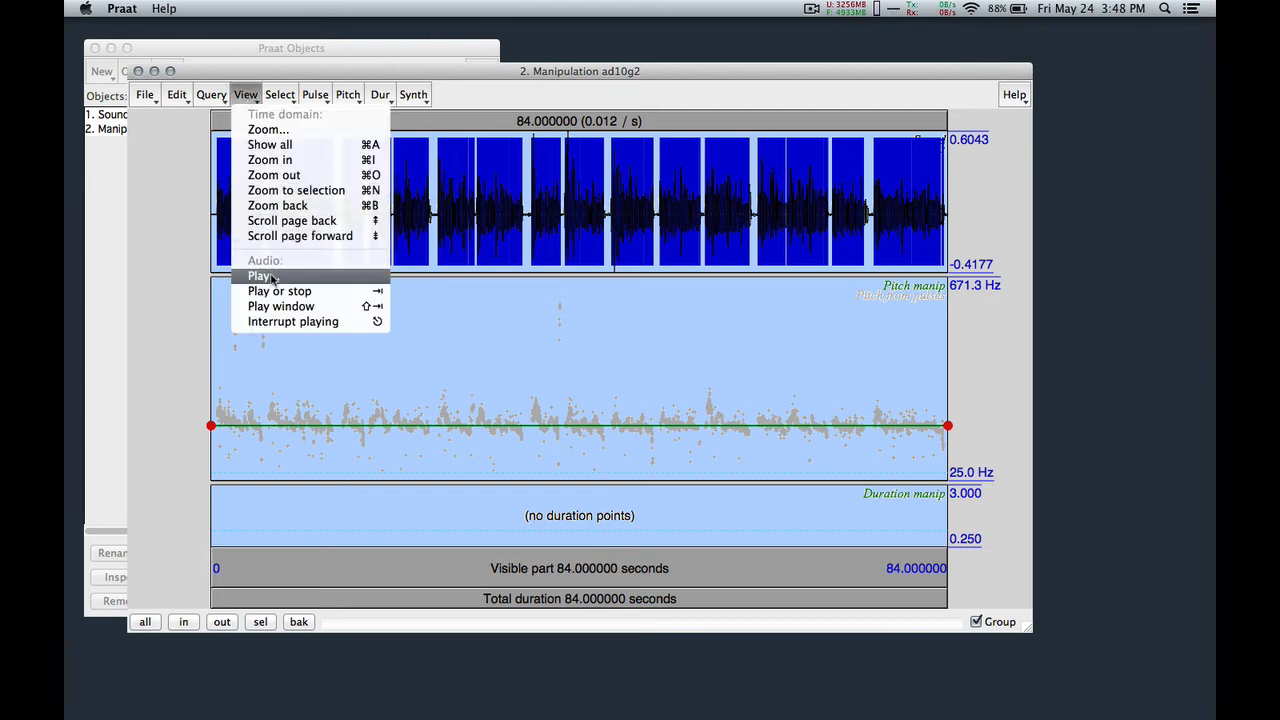
click(260, 276)
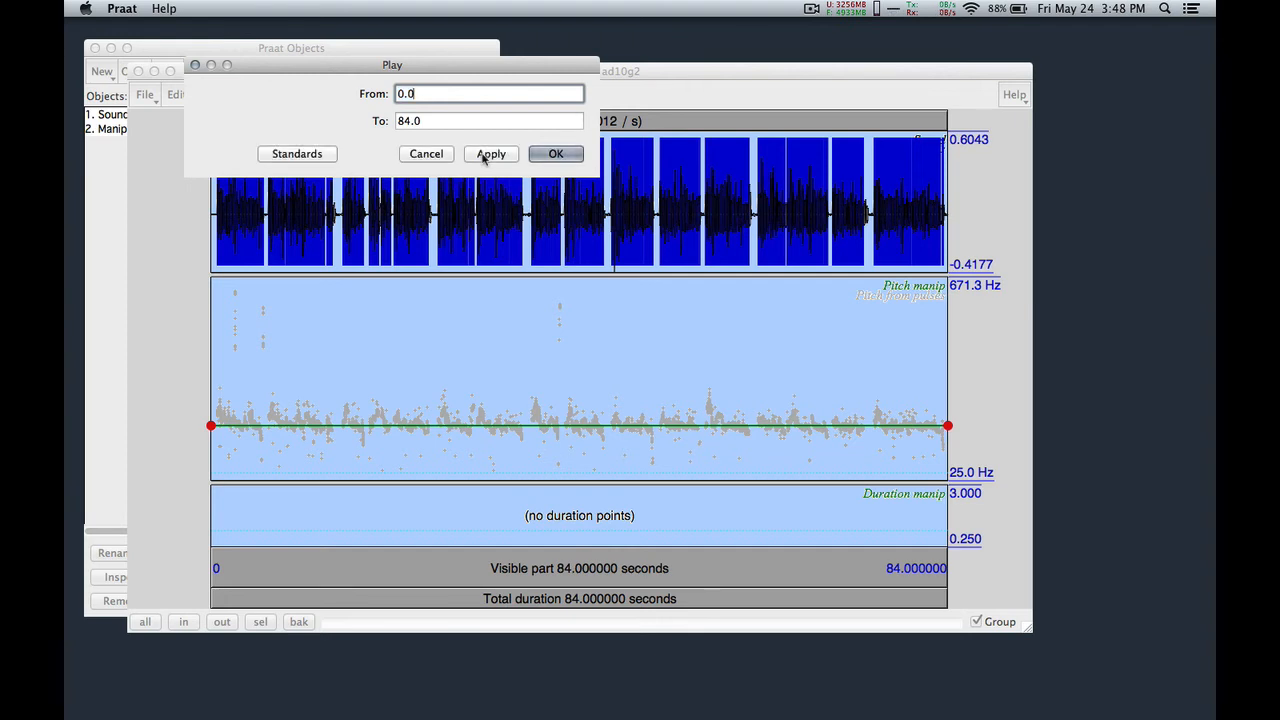
click(492, 152)
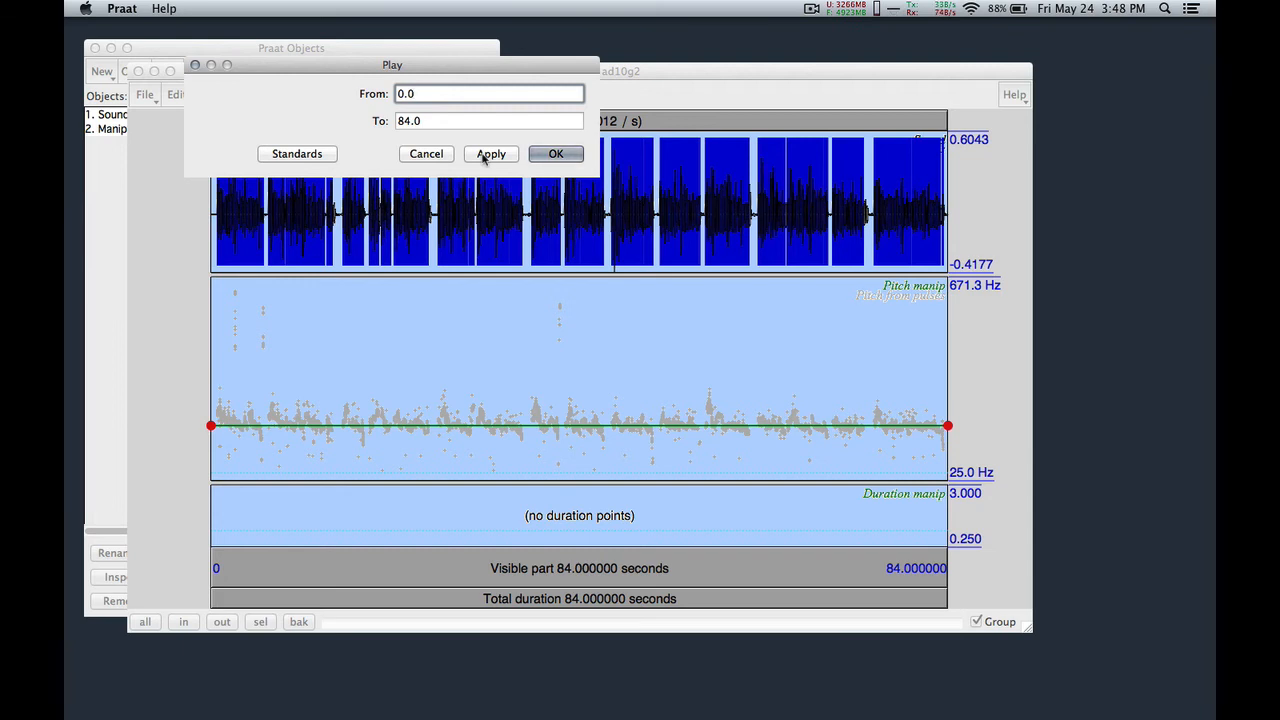
click(556, 152)
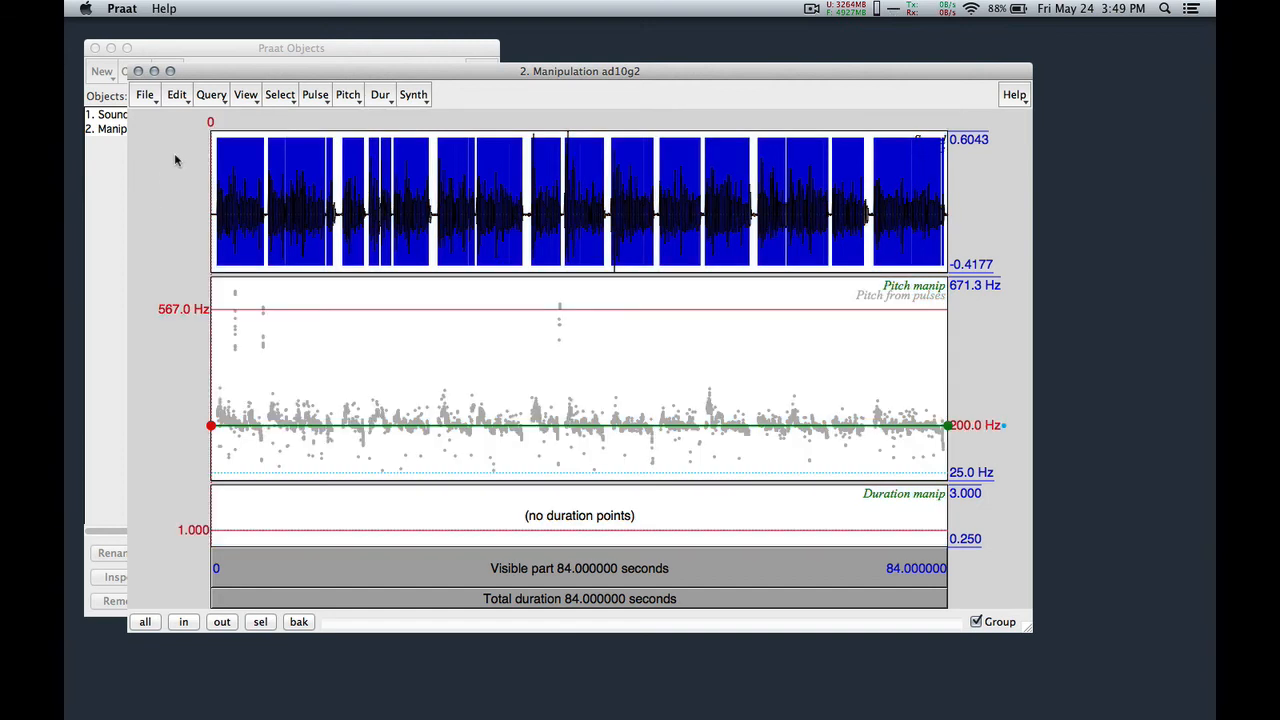
mouse_move(168, 140)
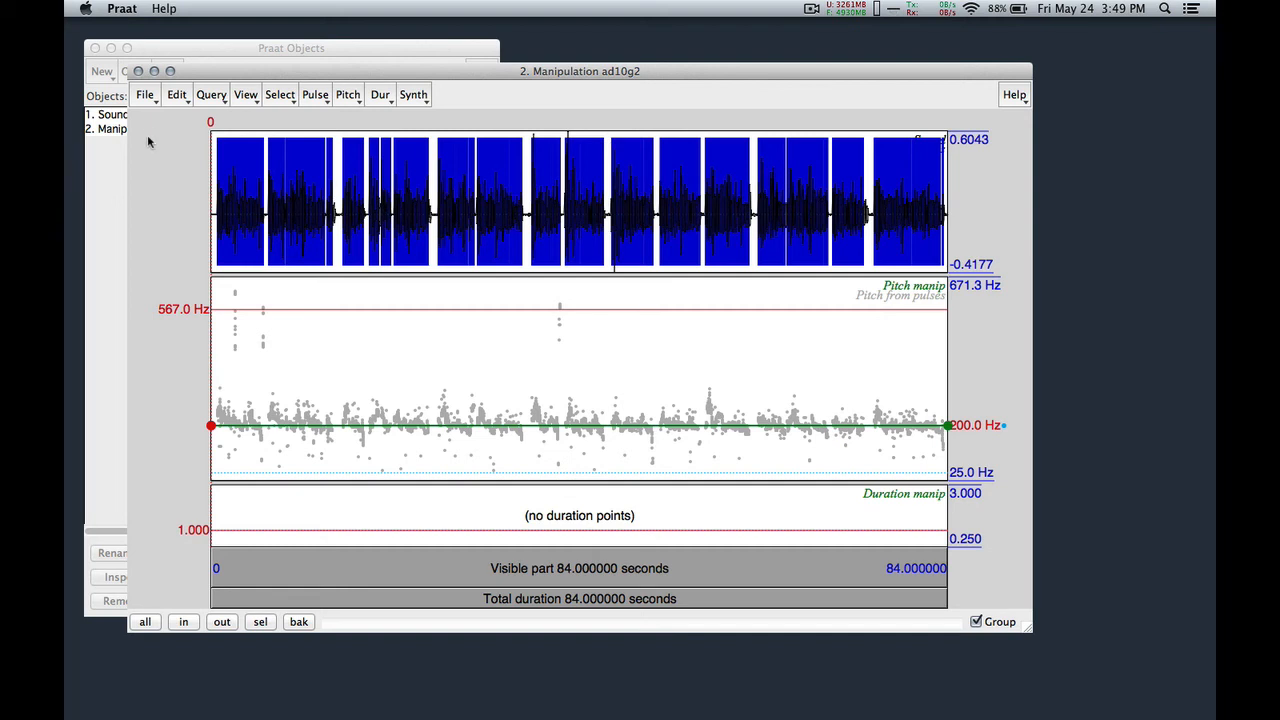
Publish the flat-pitch resynthesis as a new Sound object.
click(144, 94)
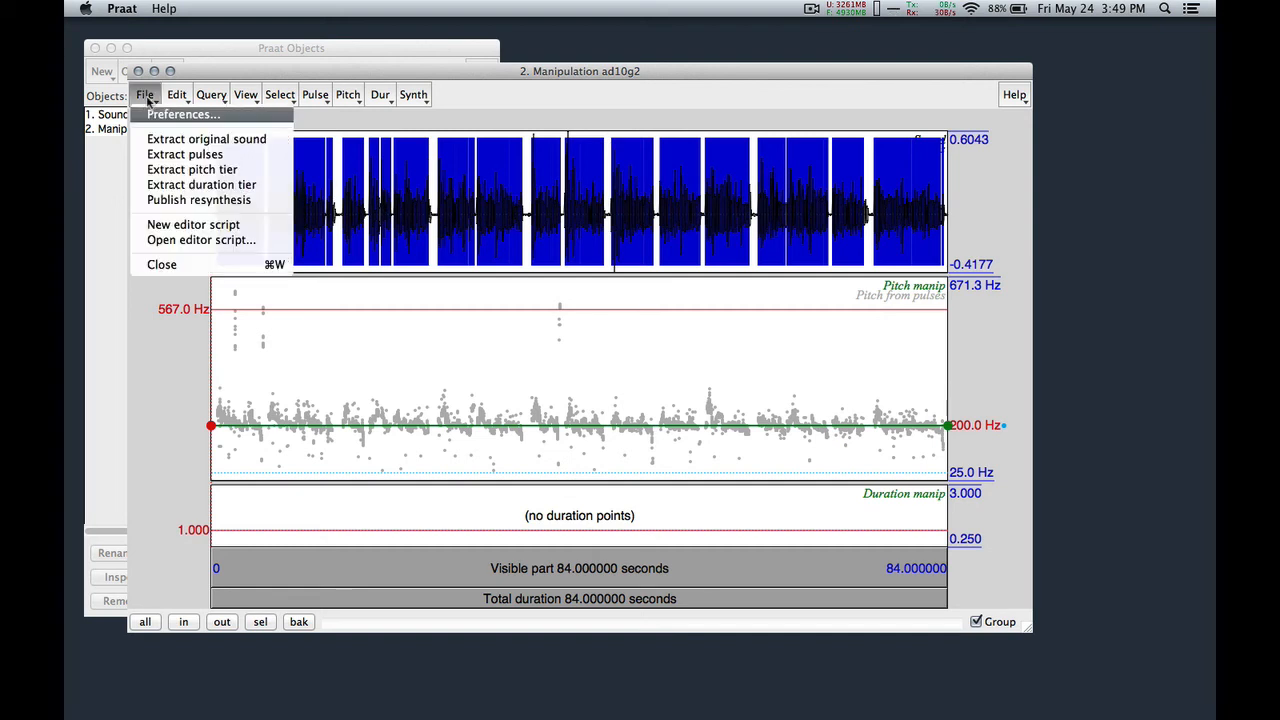
mouse_move(200, 200)
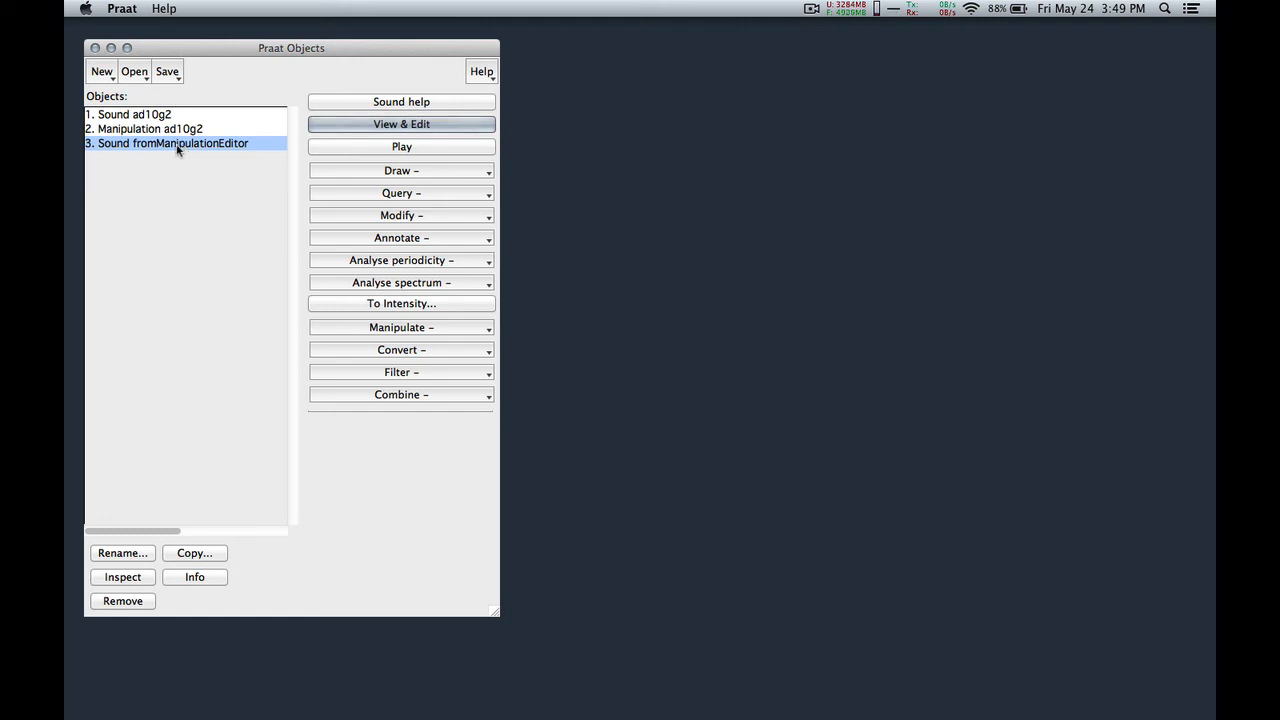
Save the resynthesized sound to the desktop as no_pitch_varia.wav.
click(166, 72)
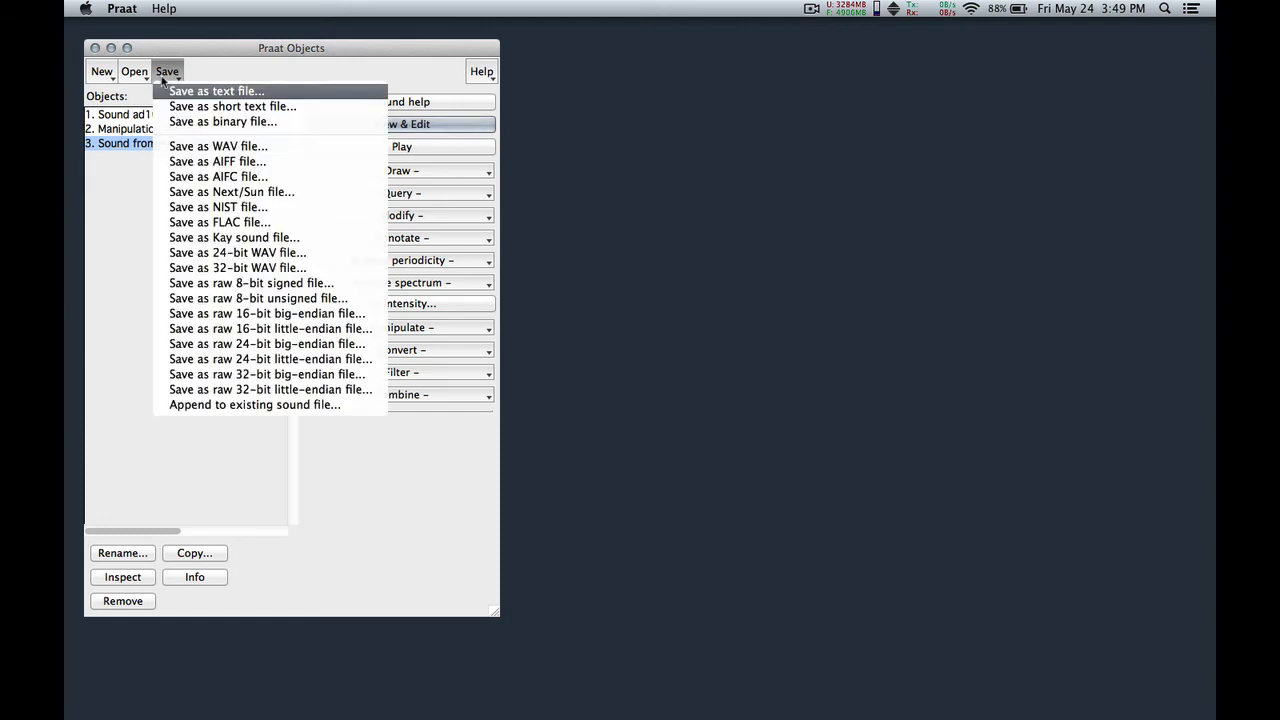
click(218, 146)
text(no_pitch_varia.wav)
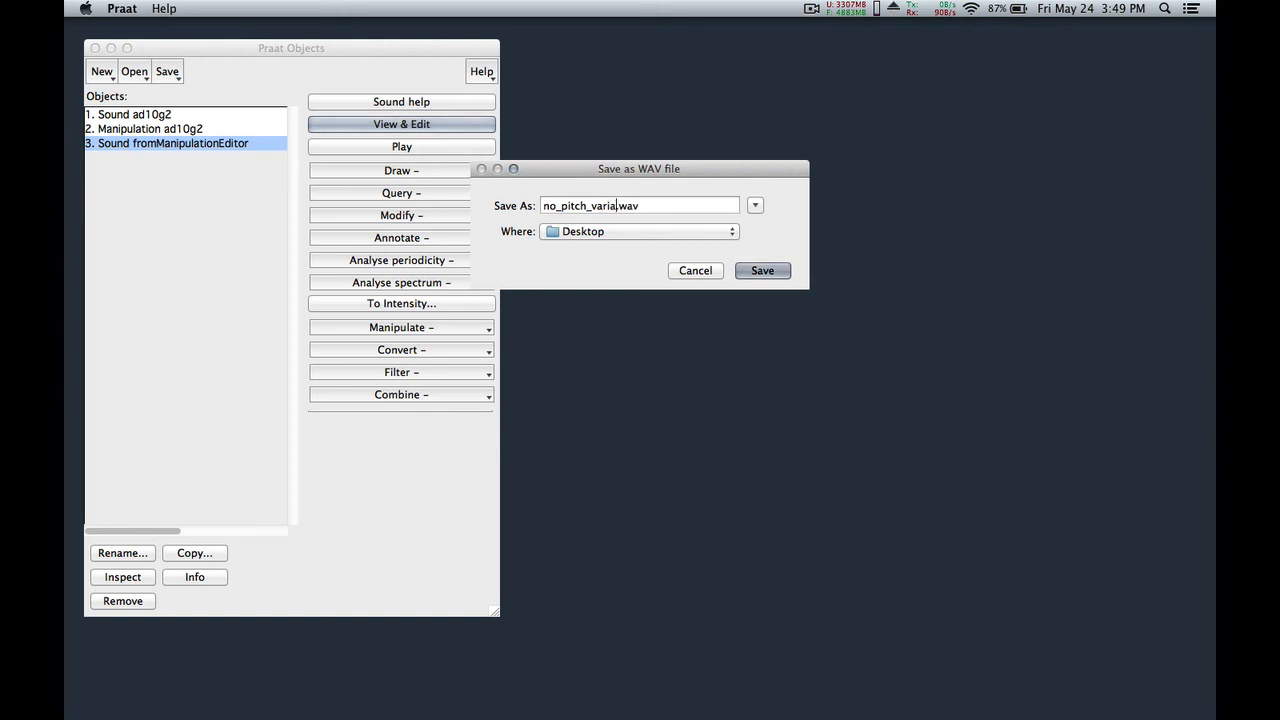
click(762, 270)
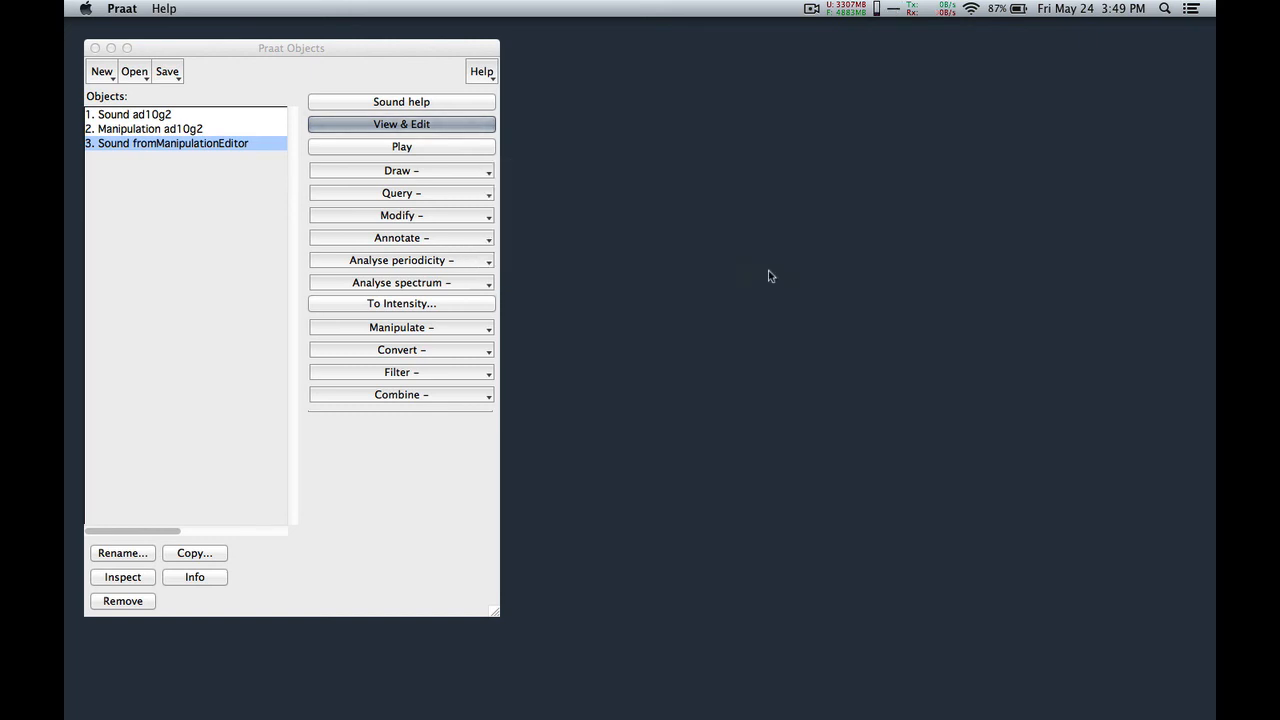